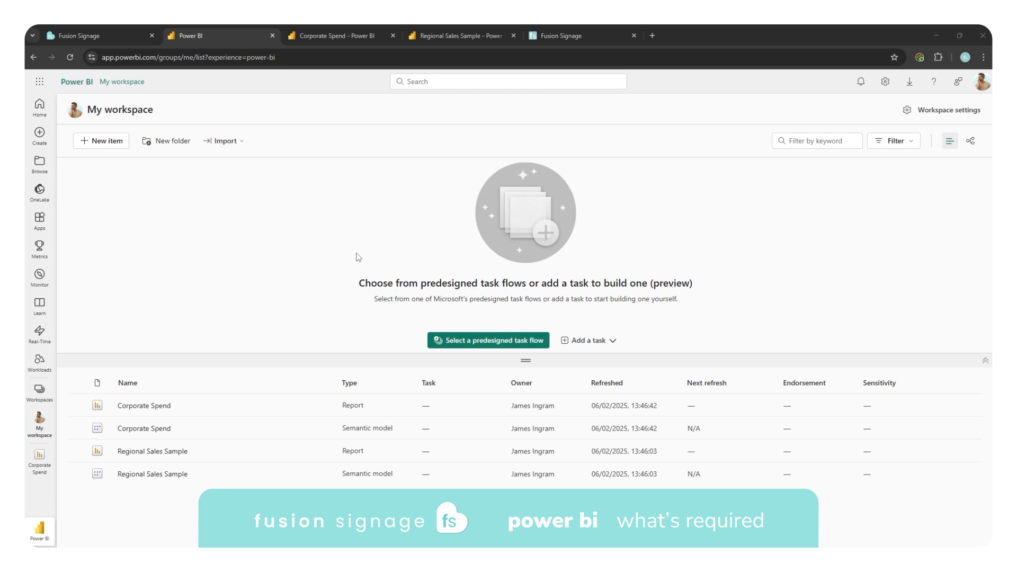
mouse_move(144, 479)
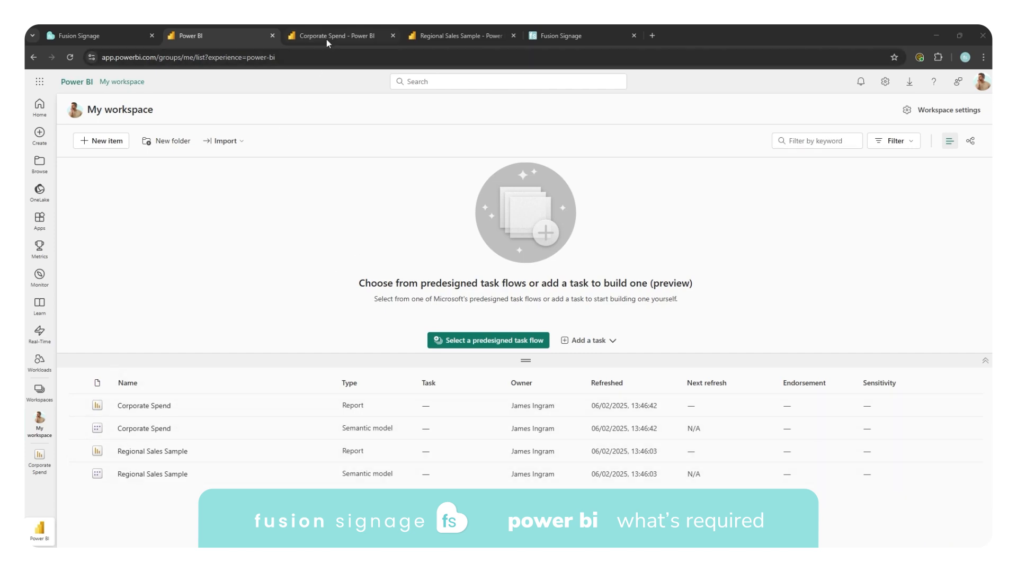
Step: Switch to the Regional Sales Sample report to view its Sales Overview page
left_click(458, 36)
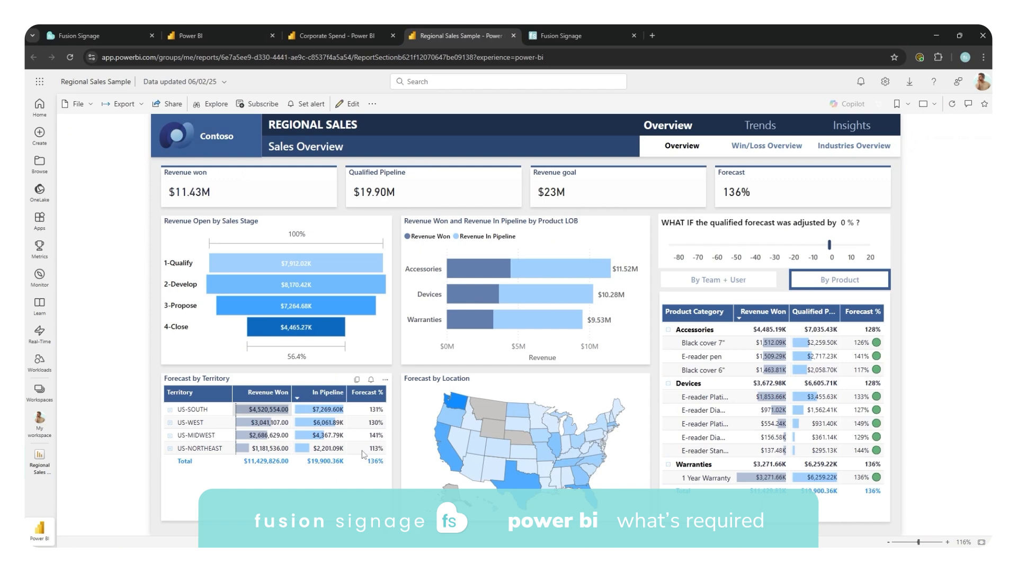
mouse_move(400, 357)
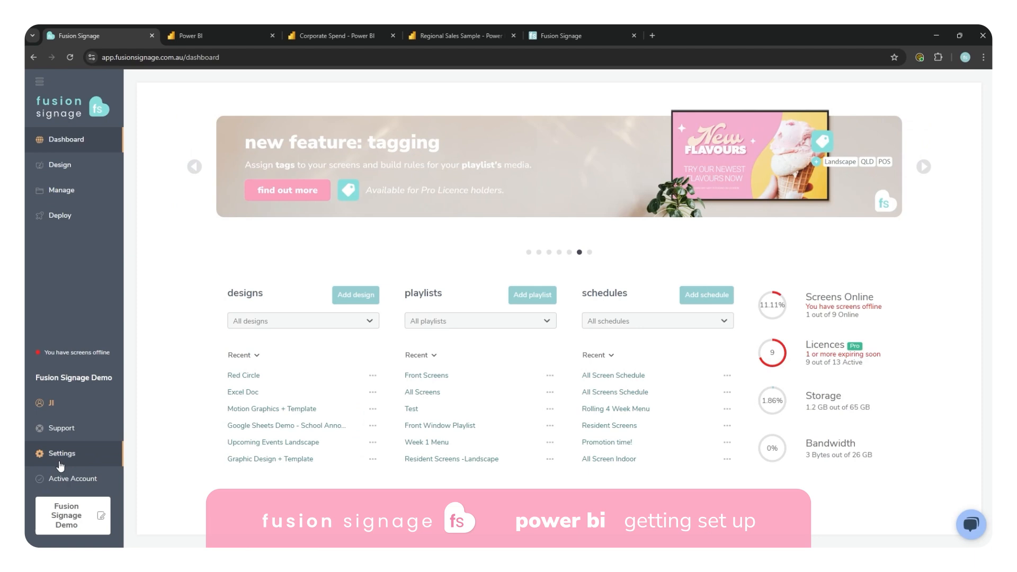
Step: Authorise the Power BI integration from Settings > Integrations, bringing up Microsoft's permissions request
left_click(62, 452)
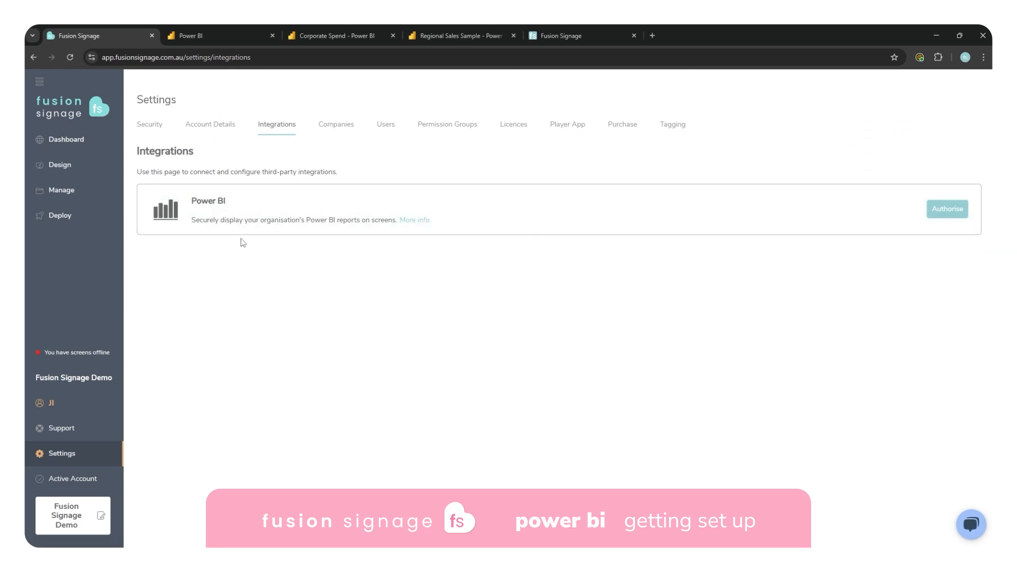
left_click(946, 209)
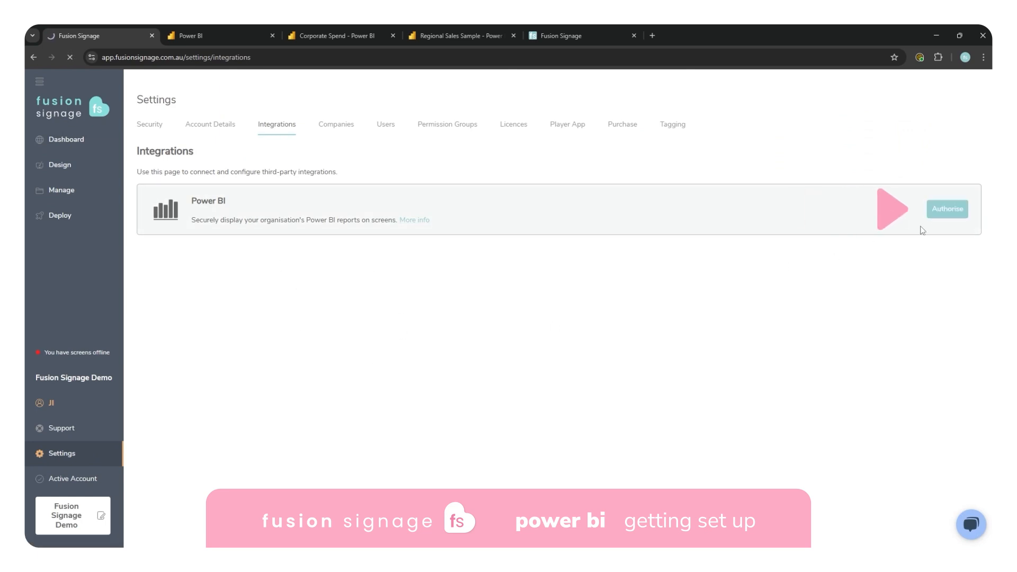
left_click(946, 208)
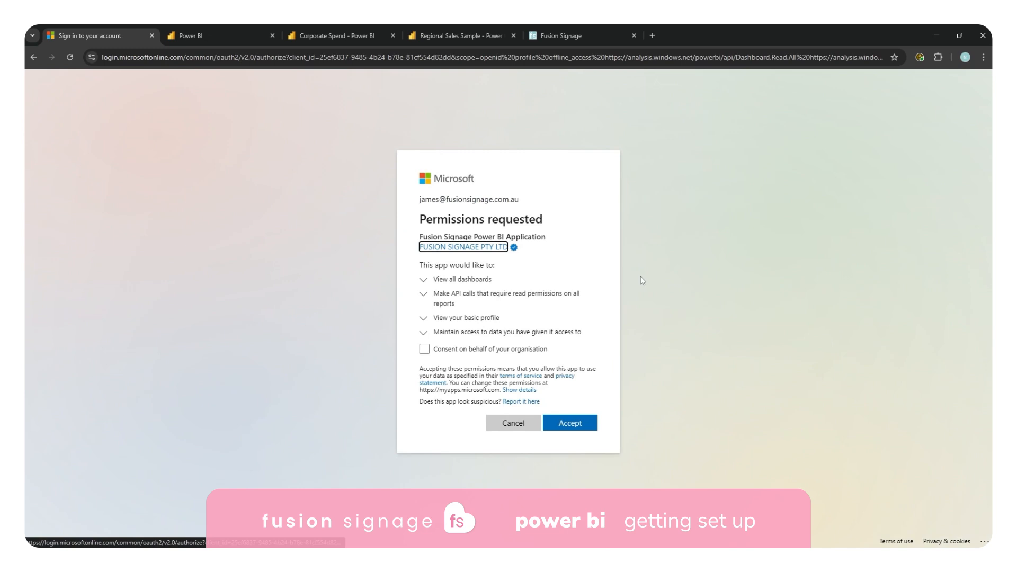
mouse_move(434, 218)
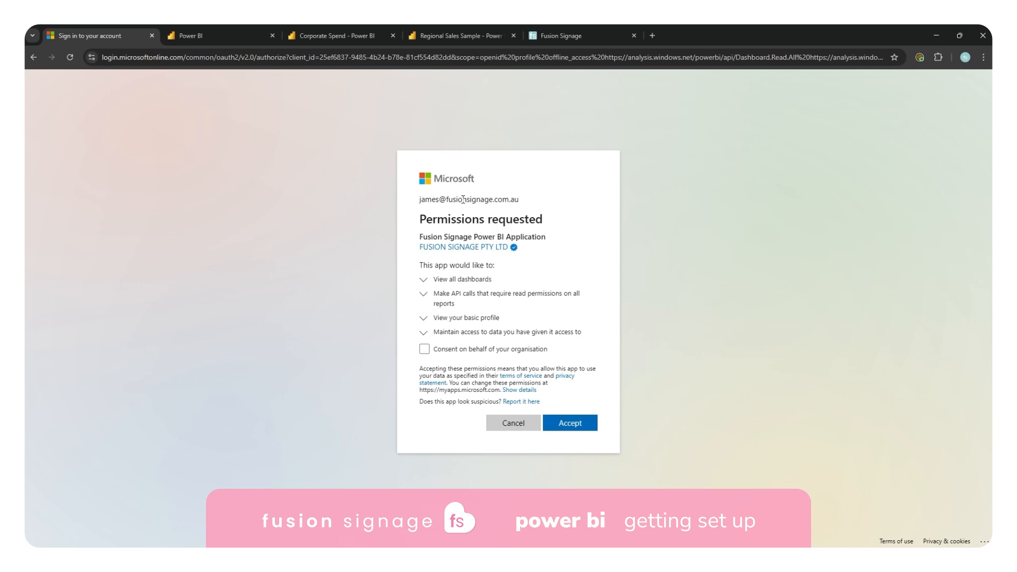
mouse_move(479, 170)
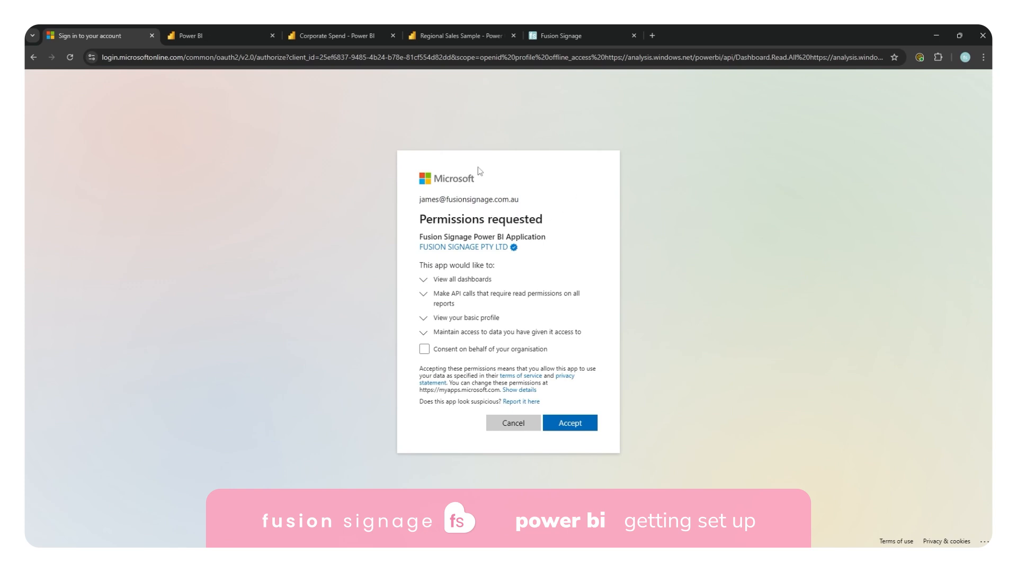
mouse_move(583, 285)
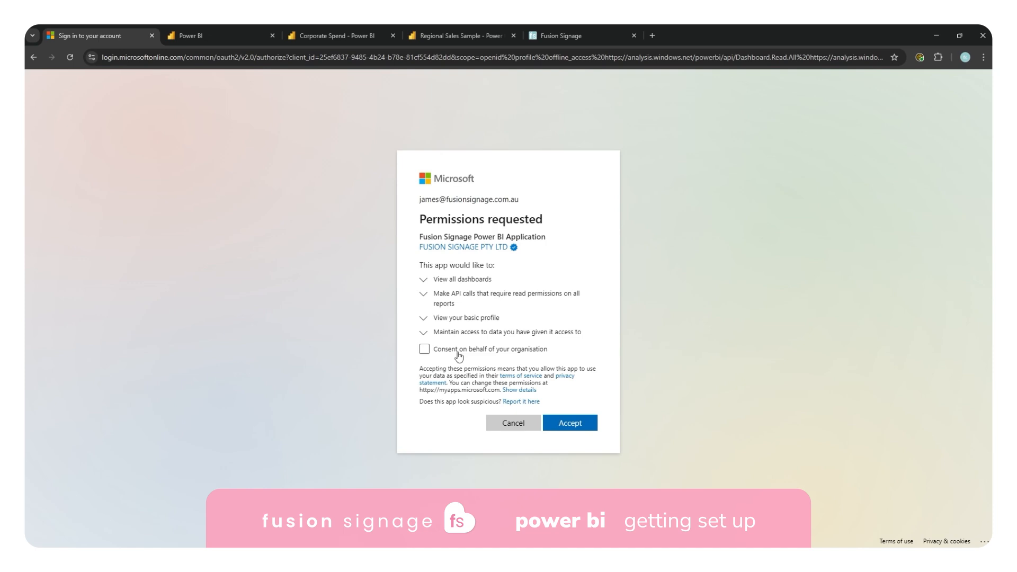
mouse_move(506, 261)
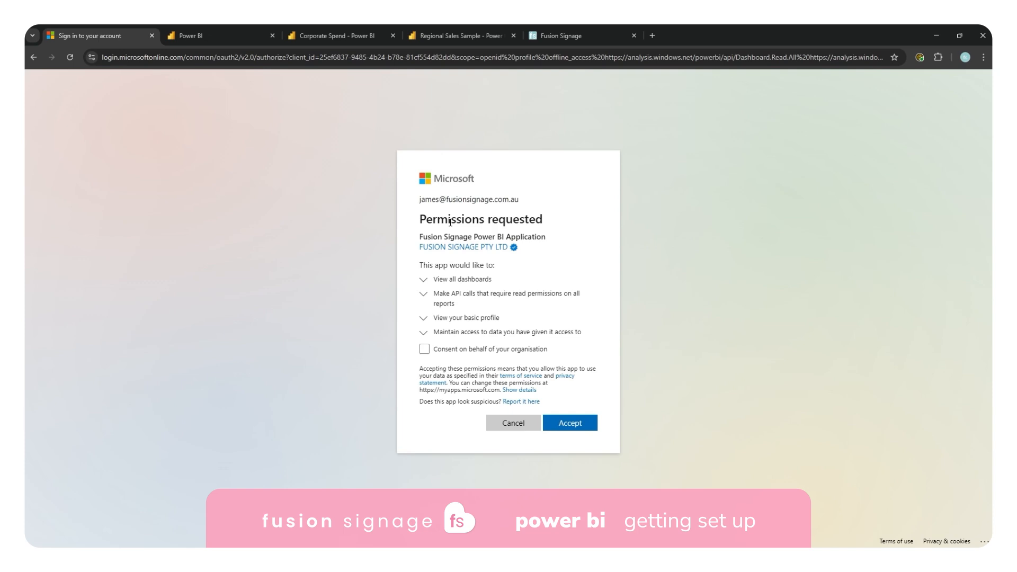
mouse_move(515, 337)
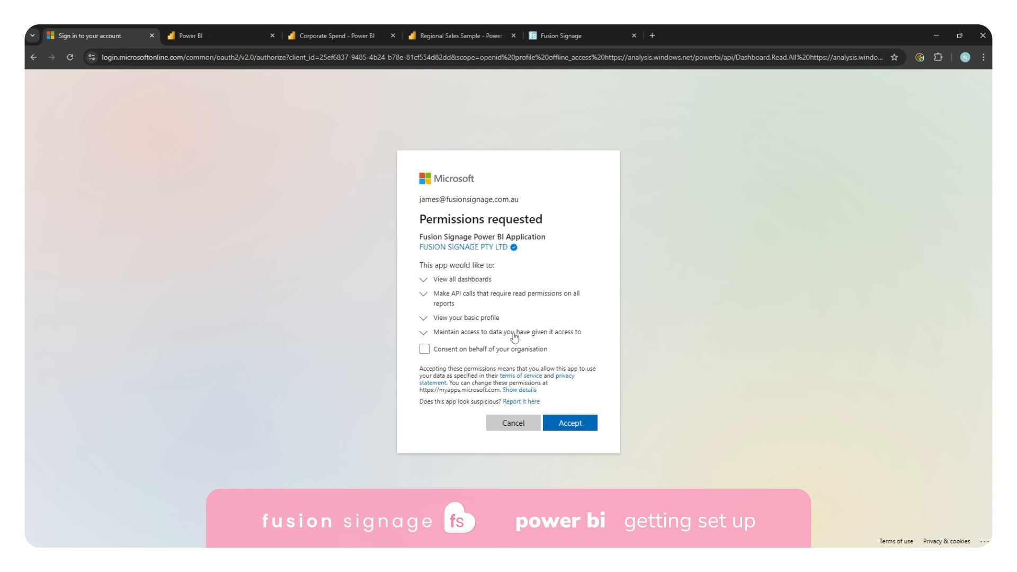
mouse_move(446, 210)
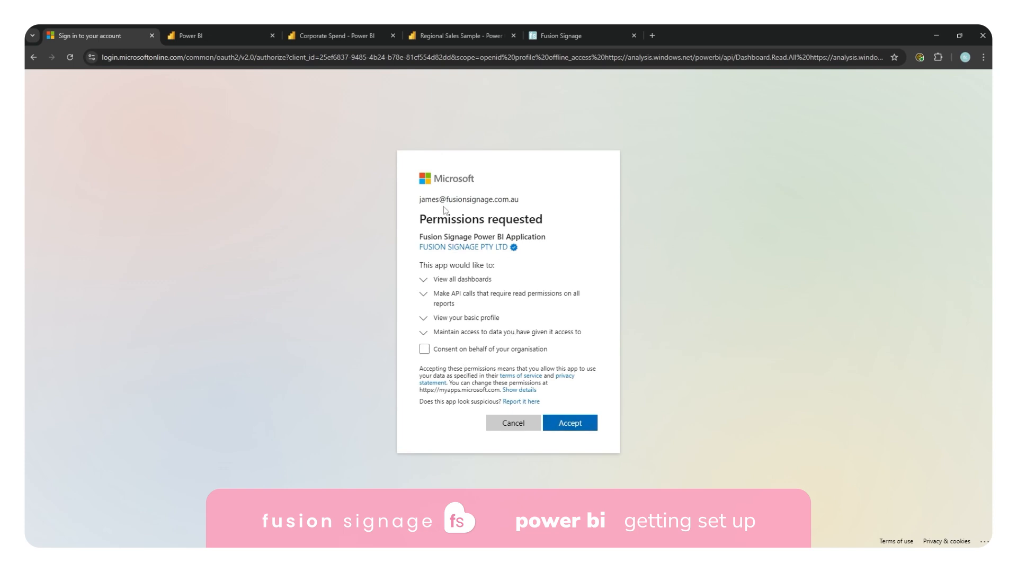
Step: Accept the permissions requested by the Fusion Signage Power BI Application
left_click(569, 422)
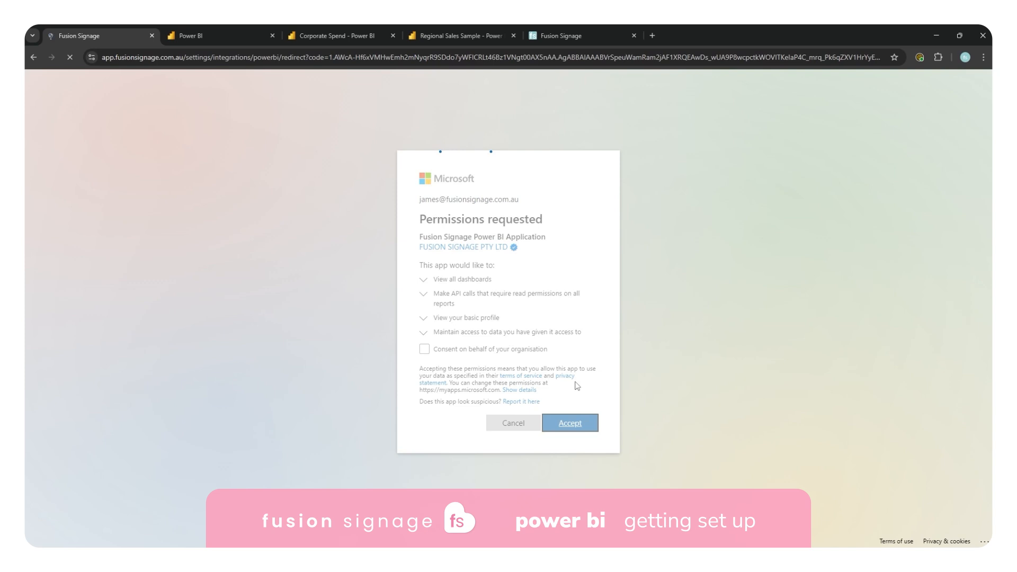
Step: Confirm Power BI shows as connected, then go to the Manage content area
left_click(569, 423)
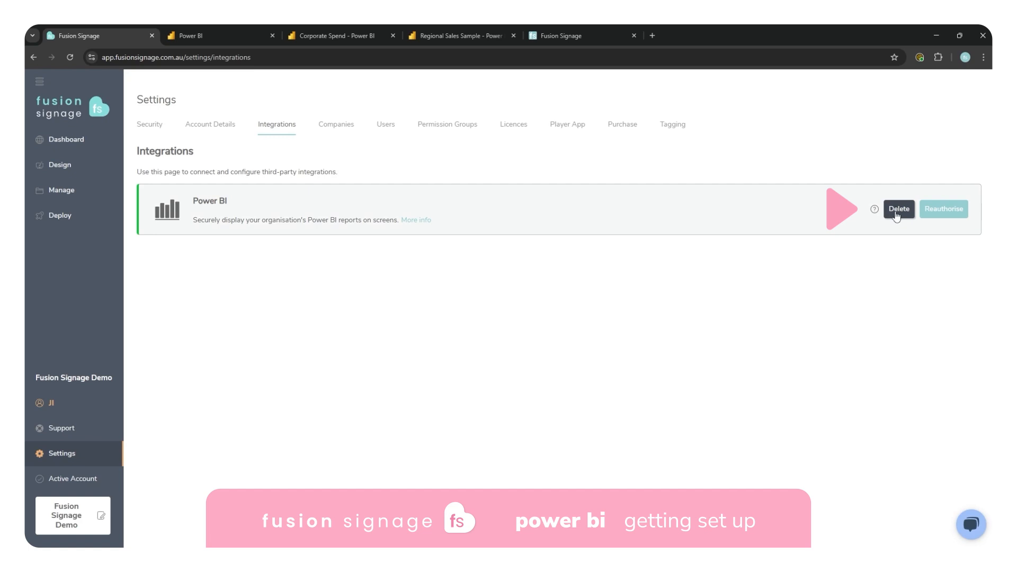
mouse_move(443, 331)
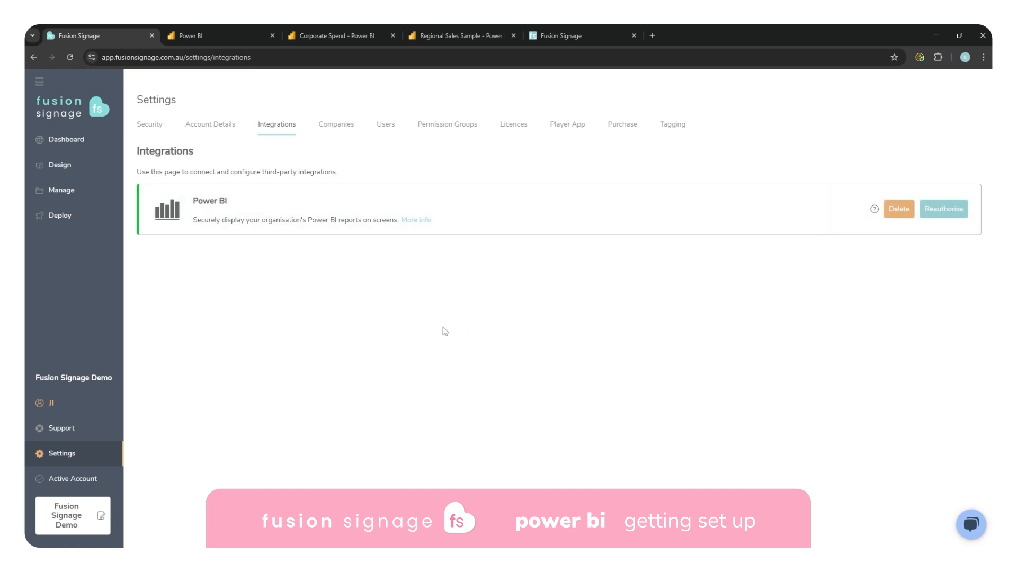
mouse_move(246, 88)
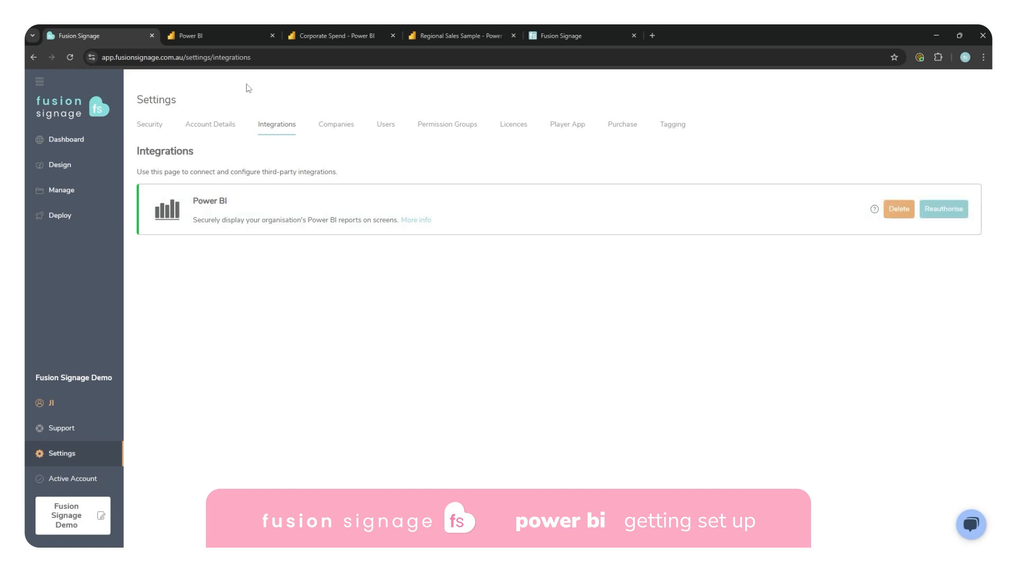
left_click(201, 36)
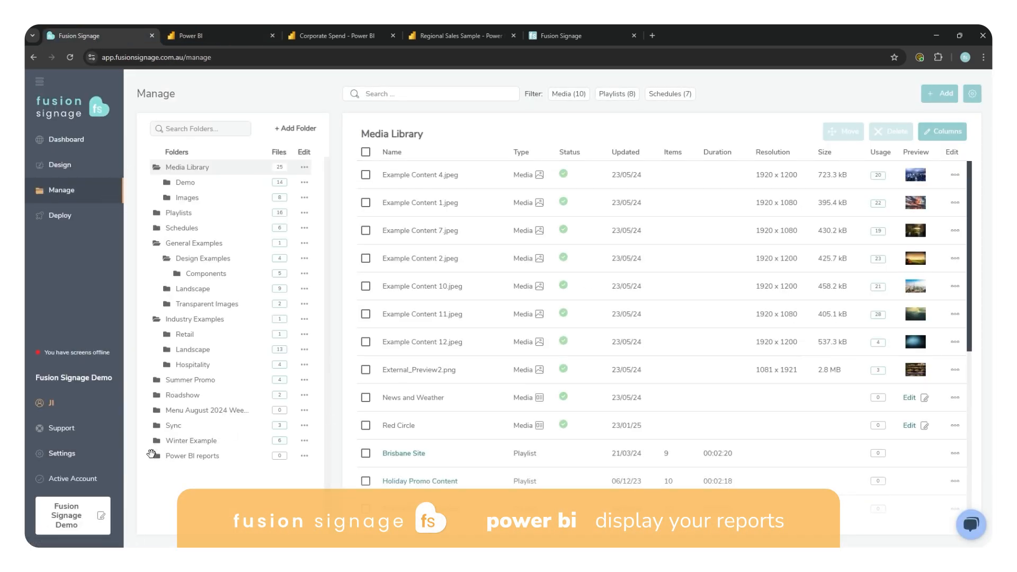
Step: Add the Corporate Spend report's Plan Variance Analysis page to the Power BI reports folder
left_click(192, 456)
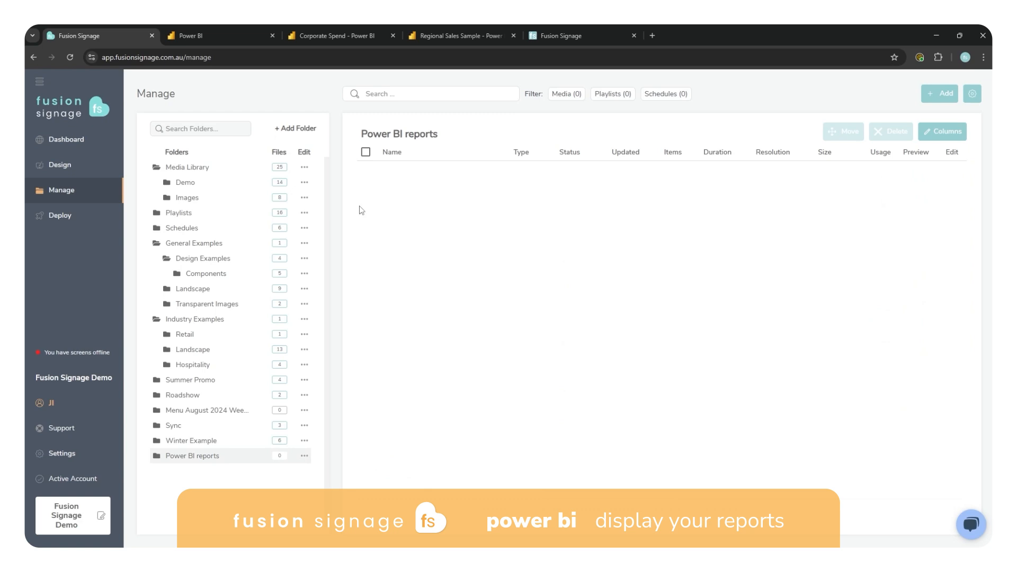
left_click(939, 93)
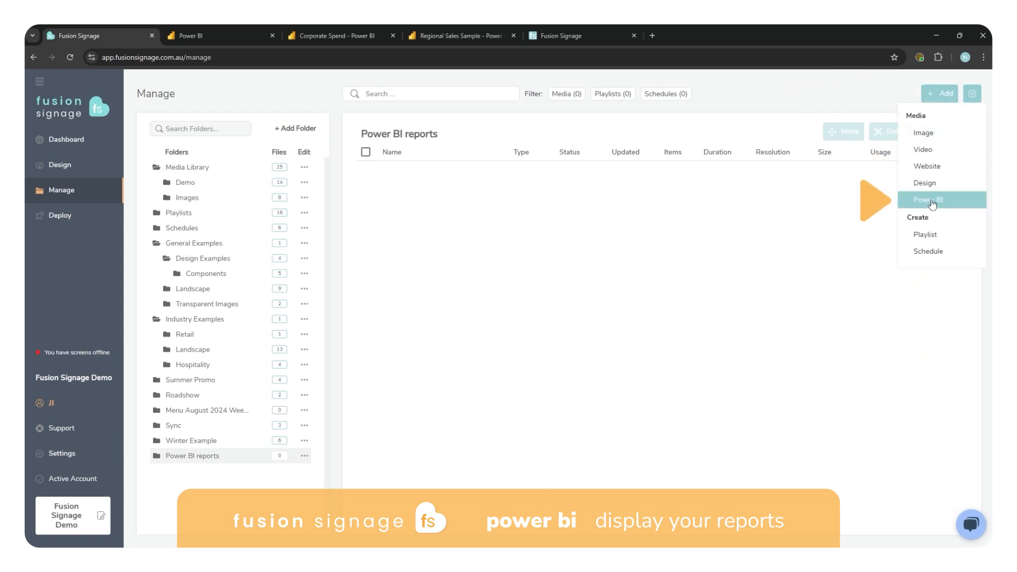
left_click(928, 199)
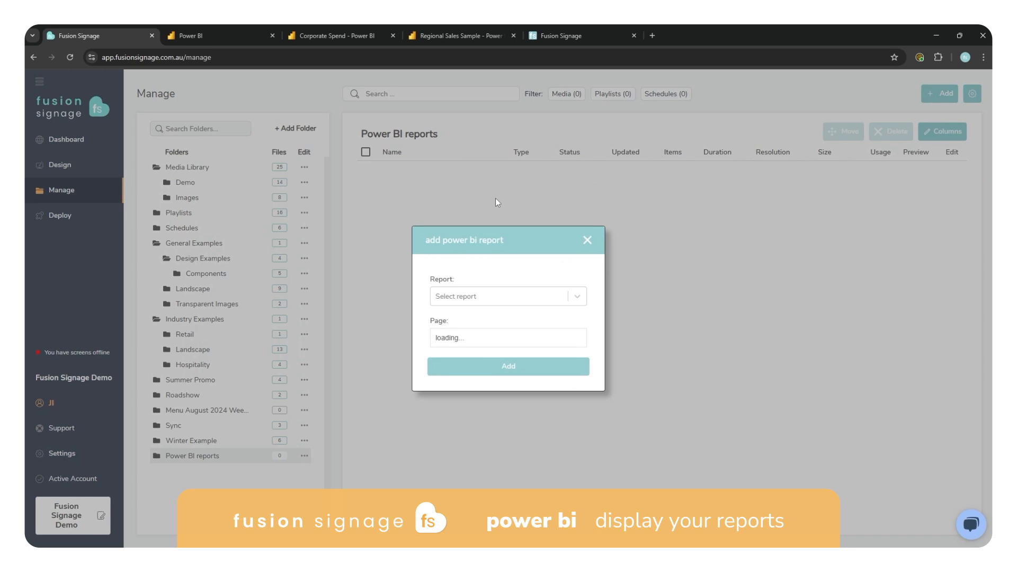
left_click(508, 297)
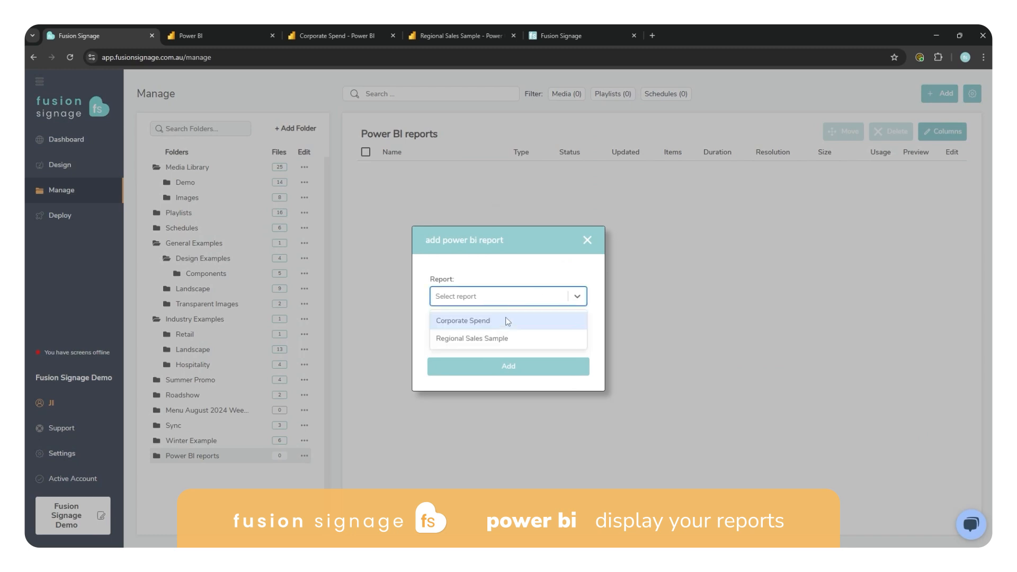
mouse_move(468, 329)
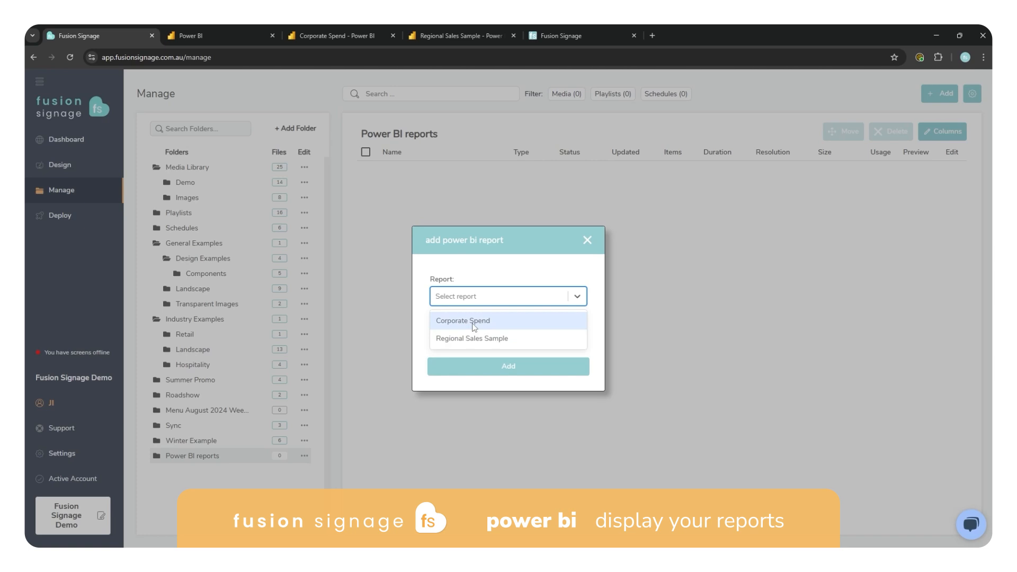
left_click(462, 320)
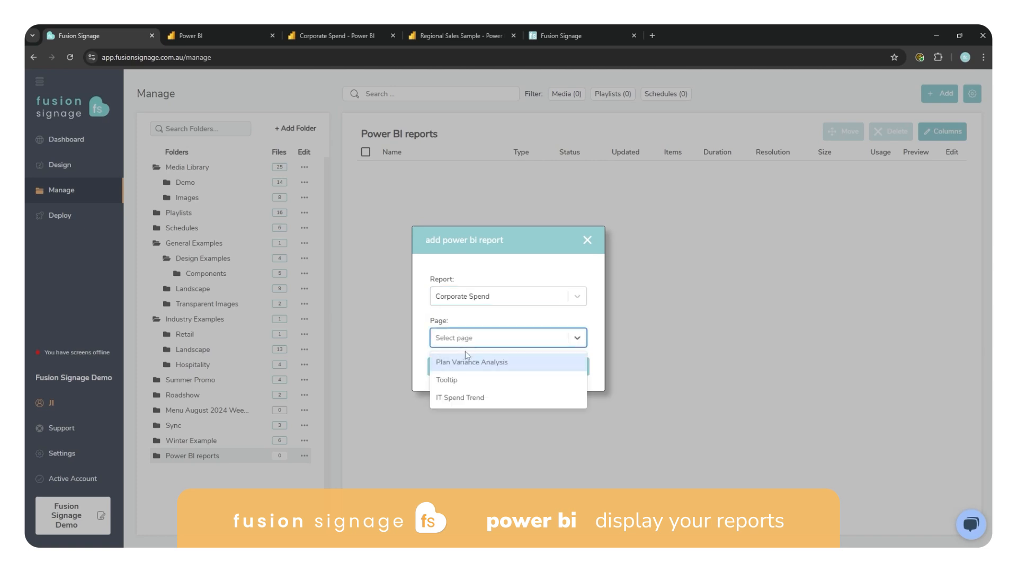
mouse_move(446, 380)
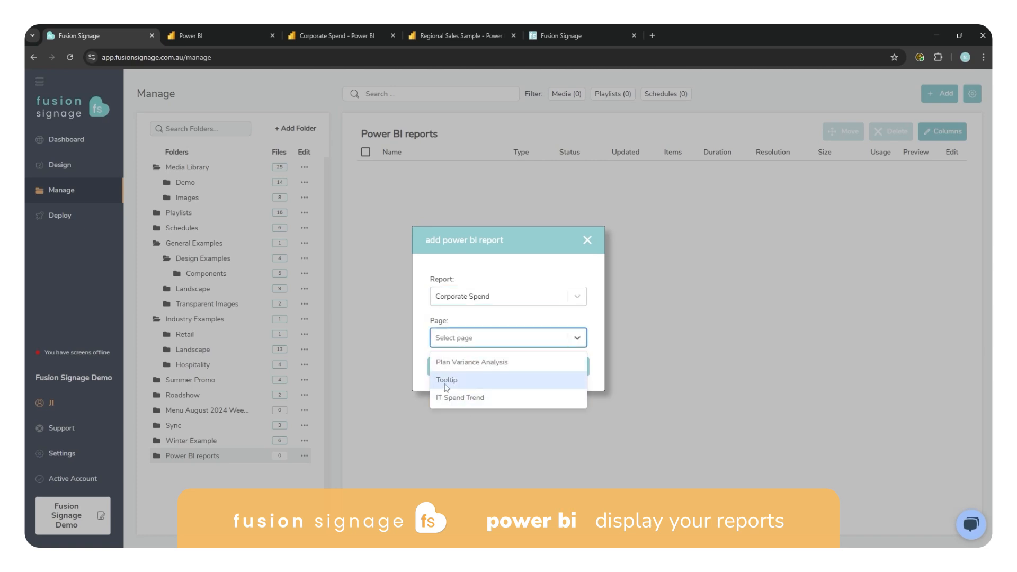
left_click(471, 362)
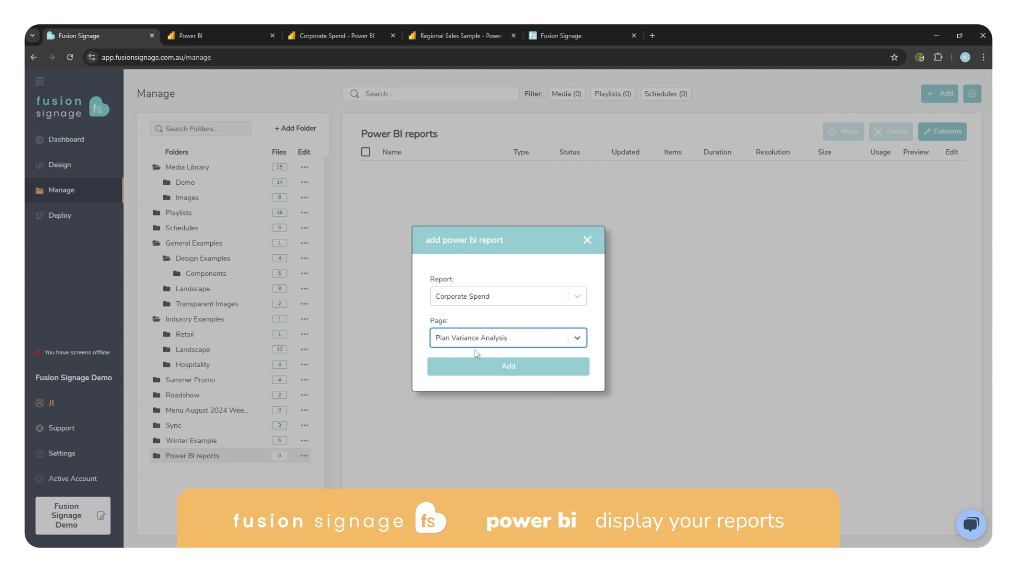
mouse_move(447, 340)
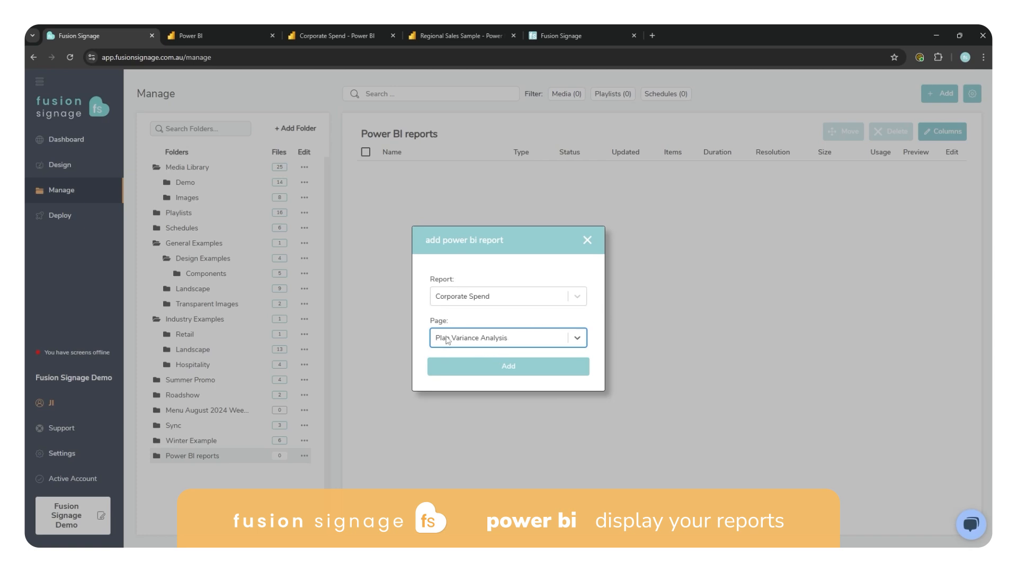
mouse_move(522, 369)
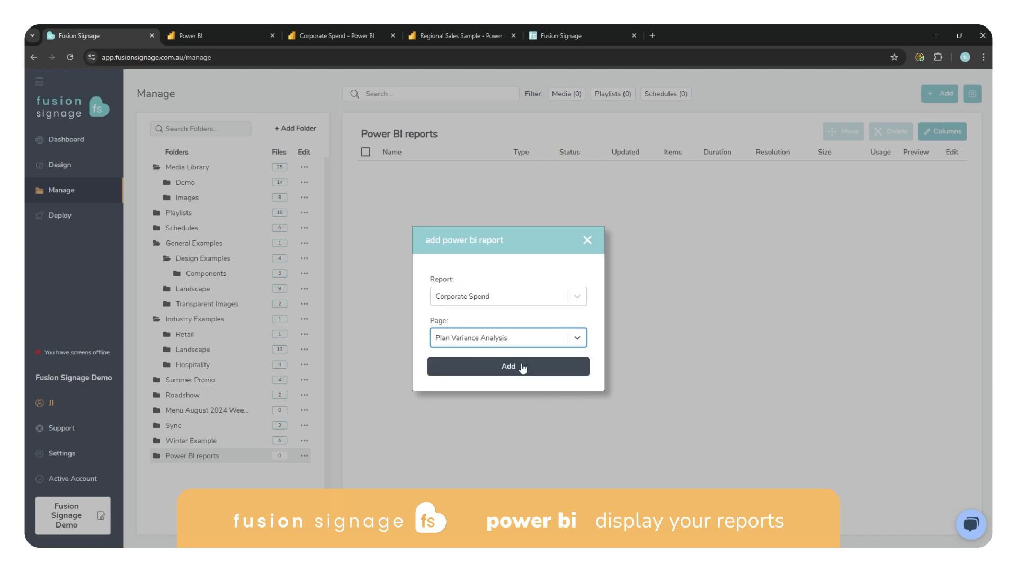
left_click(507, 365)
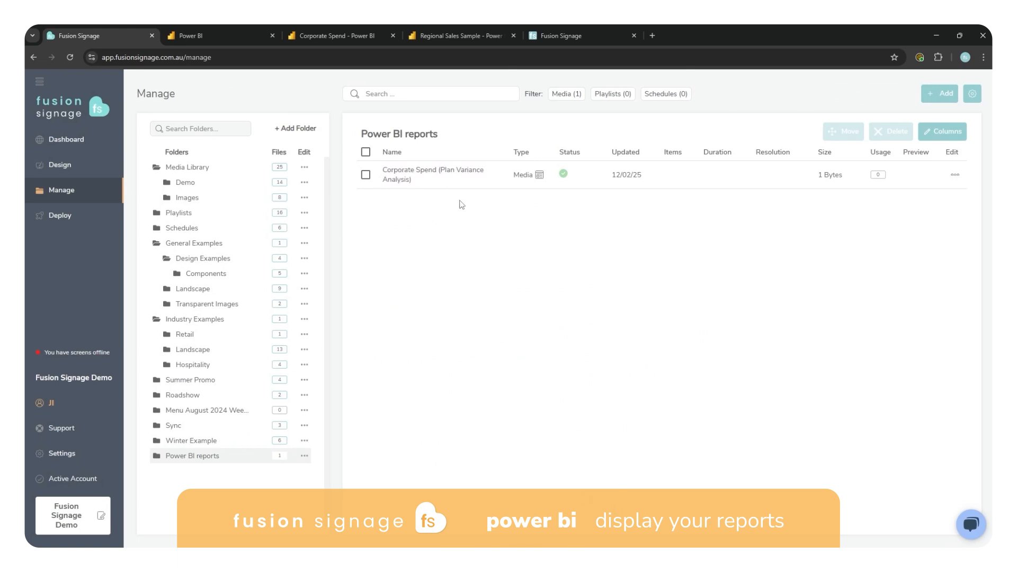
mouse_move(450, 171)
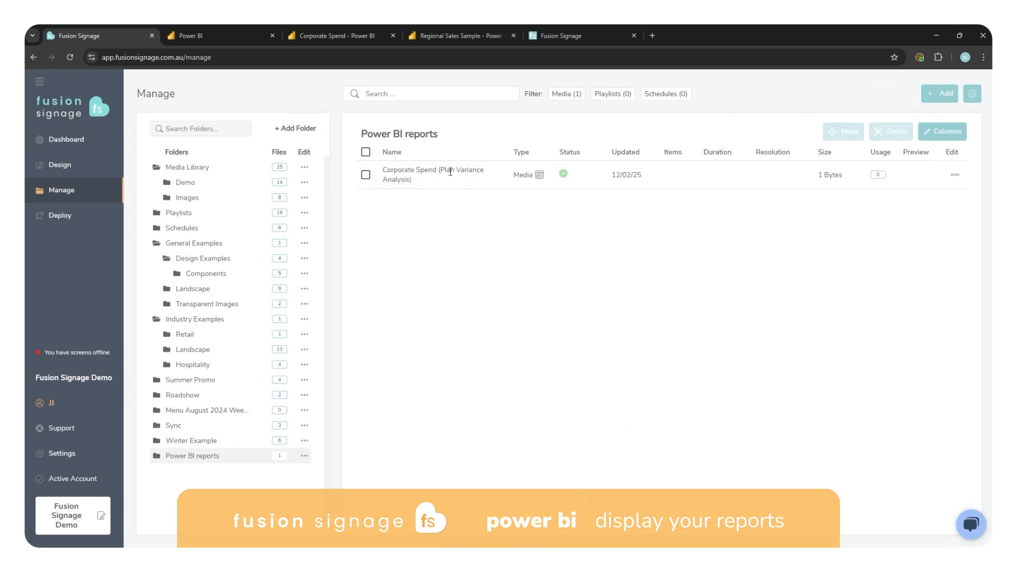
mouse_move(772, 216)
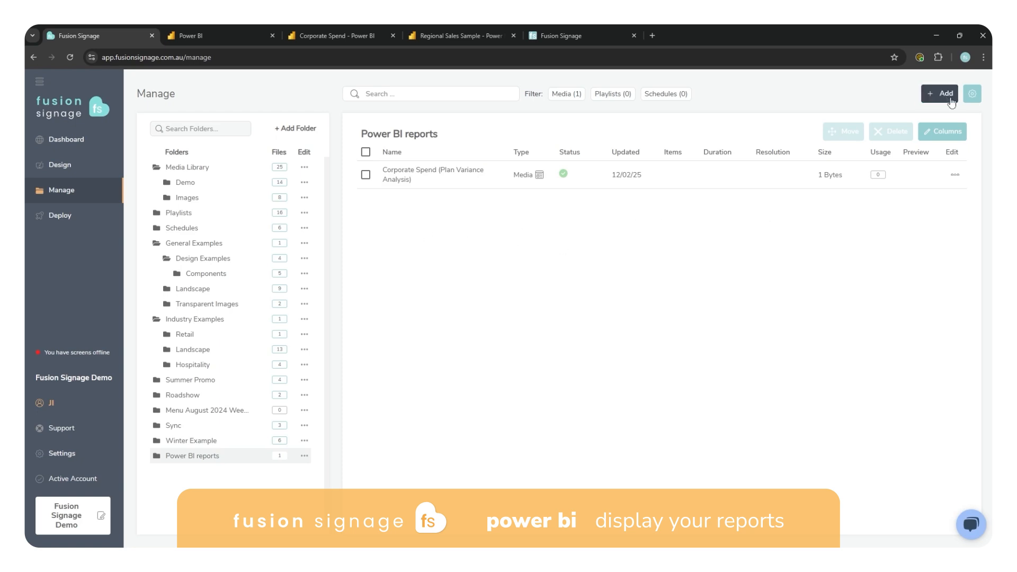
Step: Add the Corporate Spend report's IT Spend Trend page as a second item in the folder
left_click(939, 93)
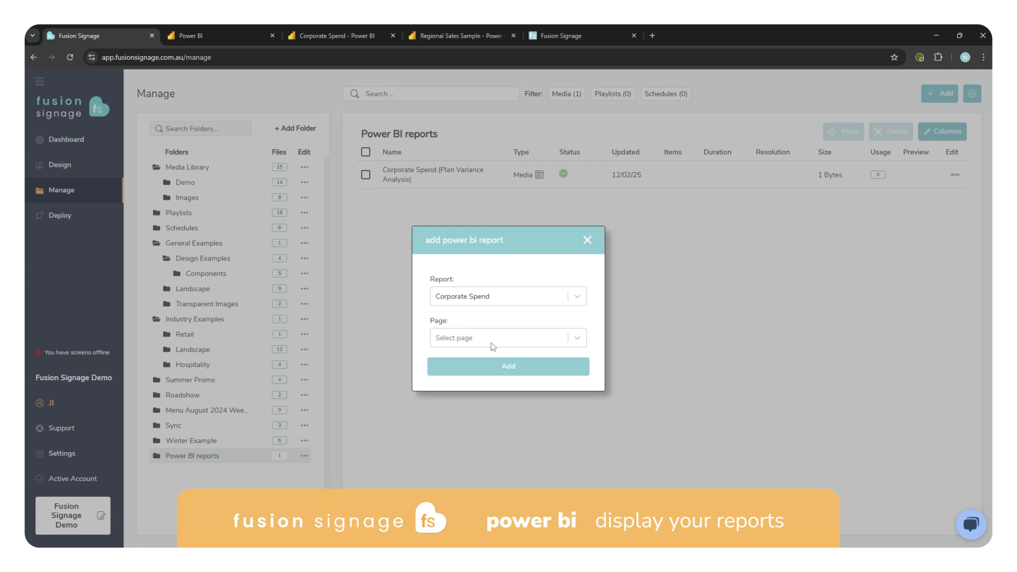
left_click(508, 337)
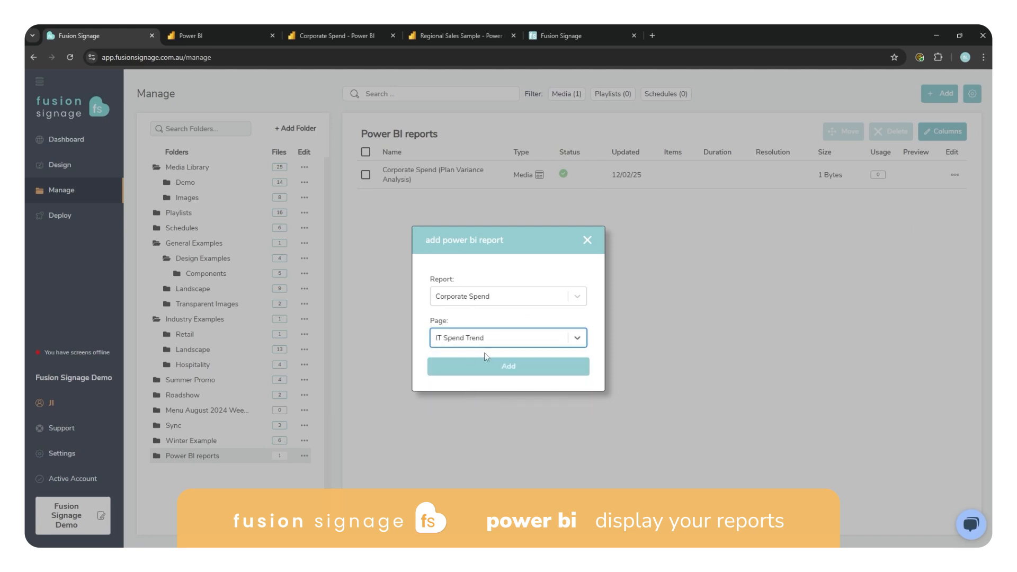
left_click(508, 366)
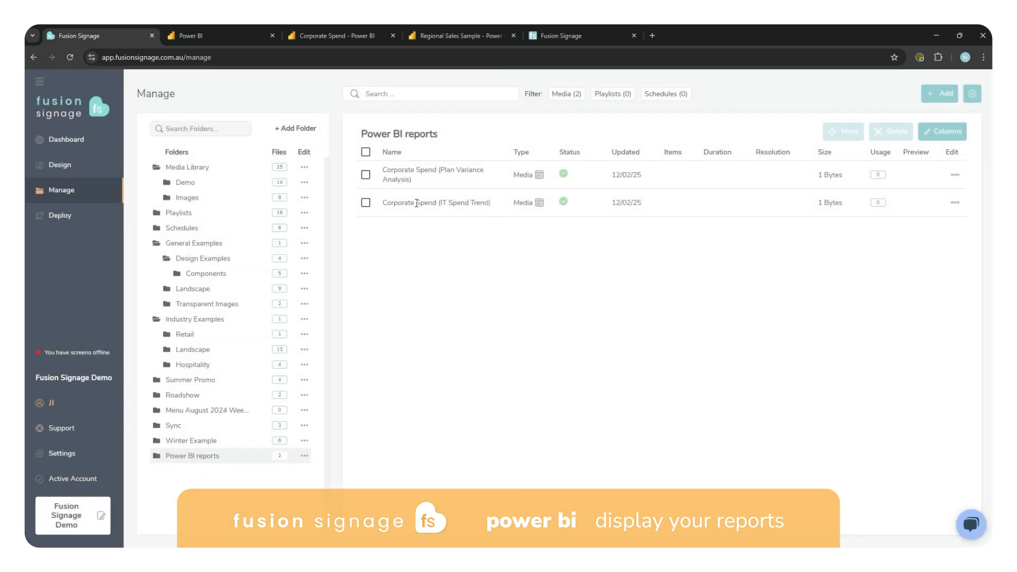
mouse_move(476, 242)
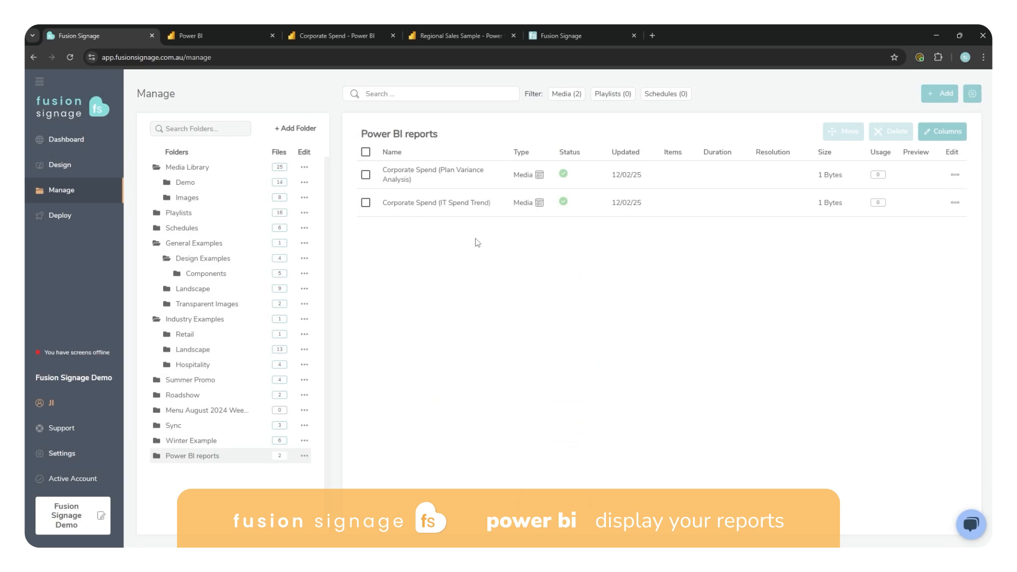
left_click(939, 93)
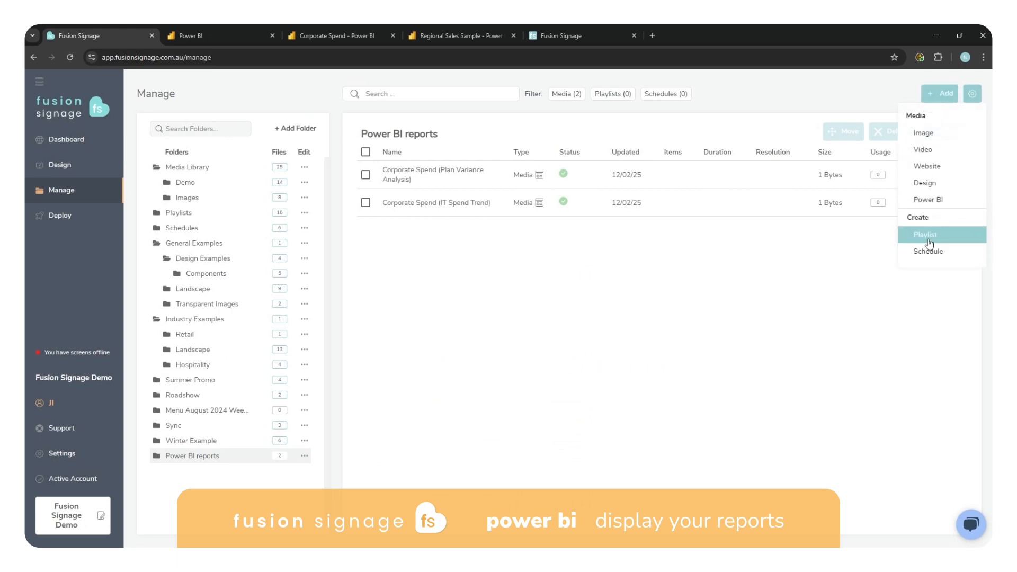
Step: Create the Power BI Reports playlist and add the IT Spend Trend and Plan Variance Analysis items to it
left_click(924, 235)
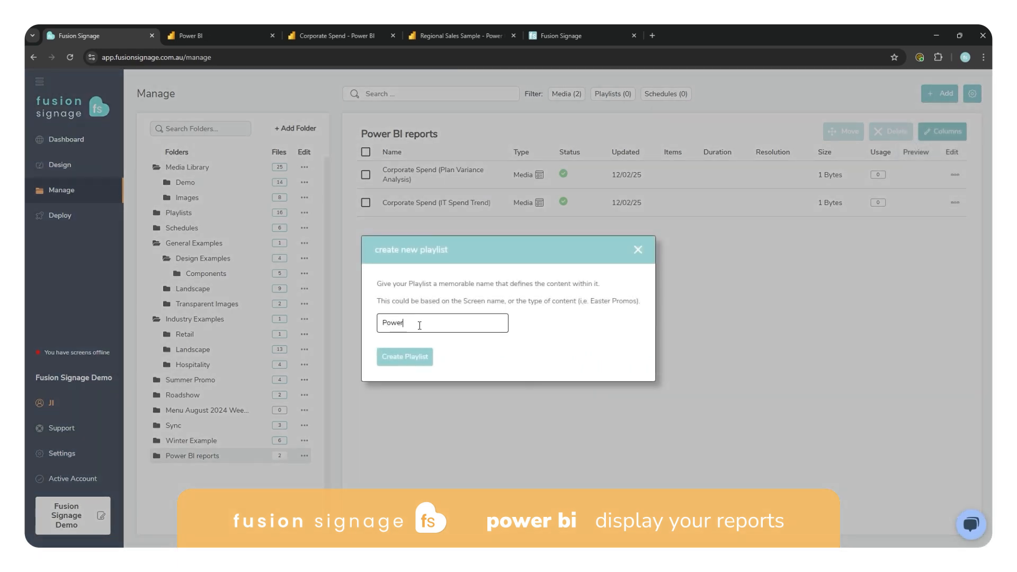
left_click(403, 357)
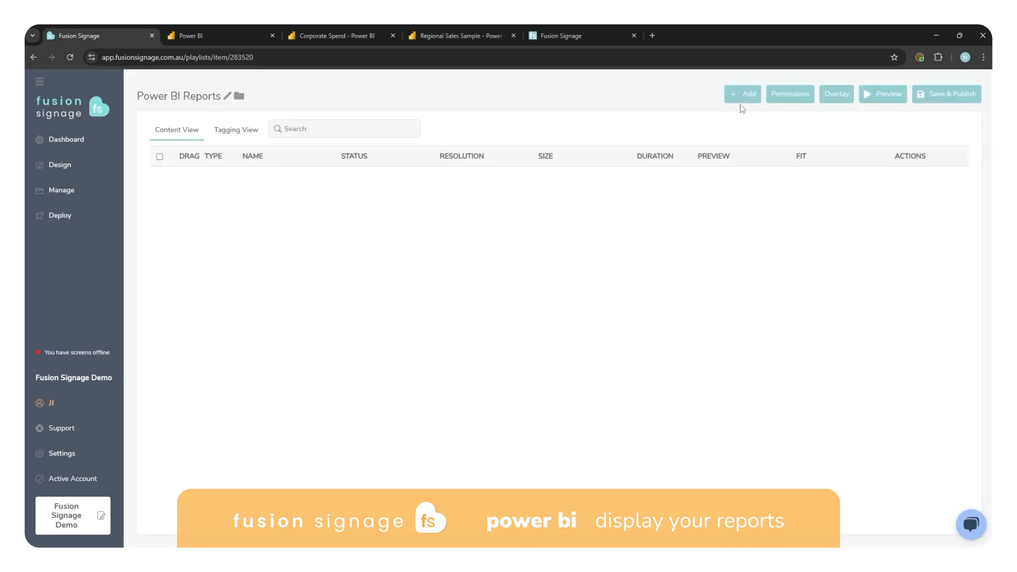
left_click(742, 93)
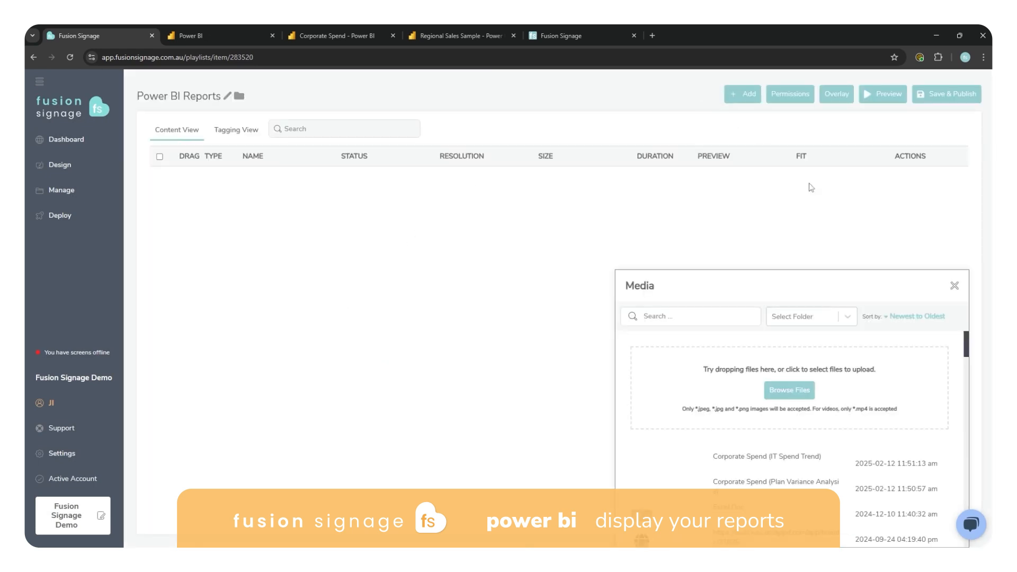
left_click(766, 456)
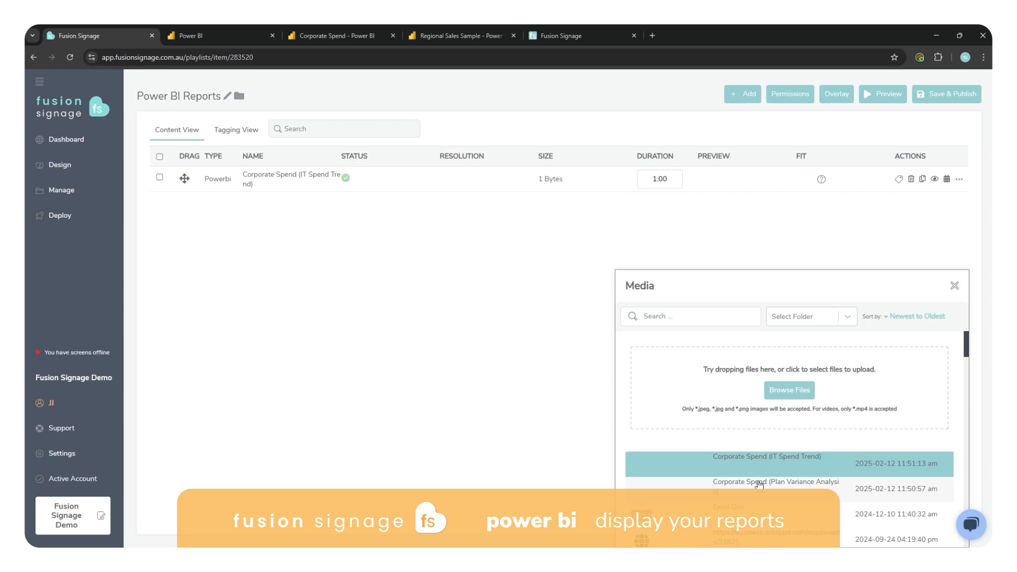
left_click(776, 485)
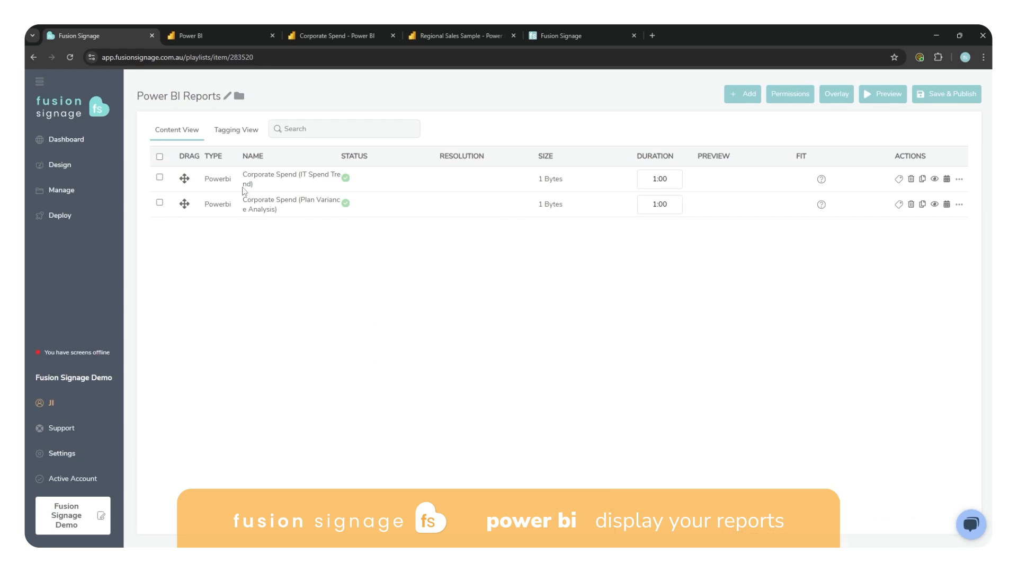
mouse_move(696, 167)
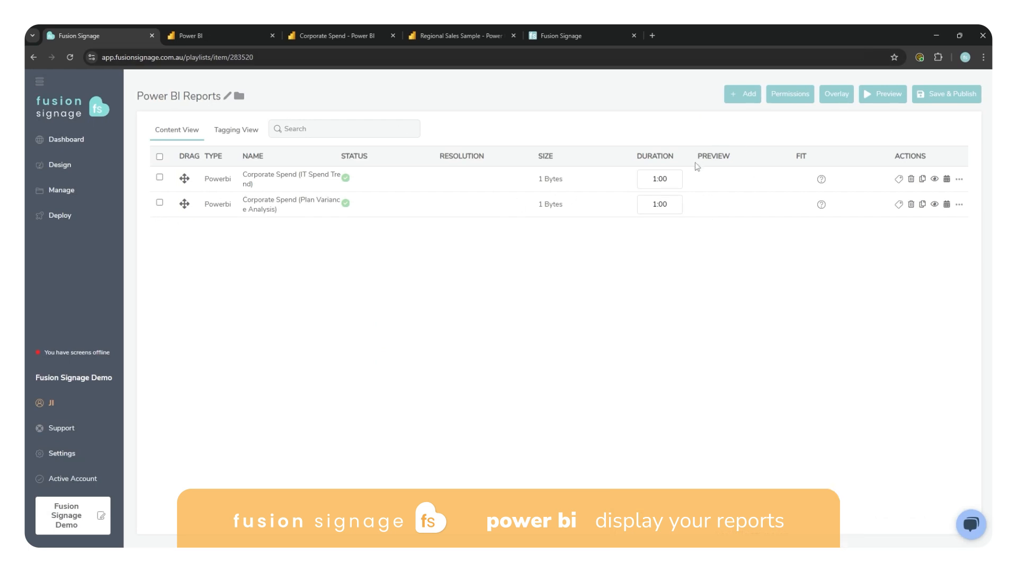
mouse_move(651, 178)
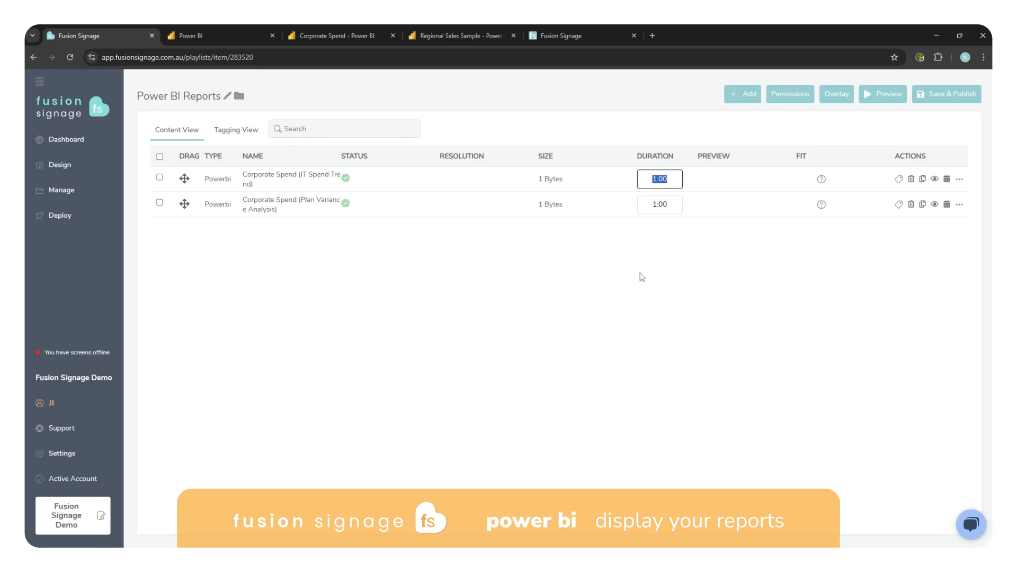
mouse_move(651, 262)
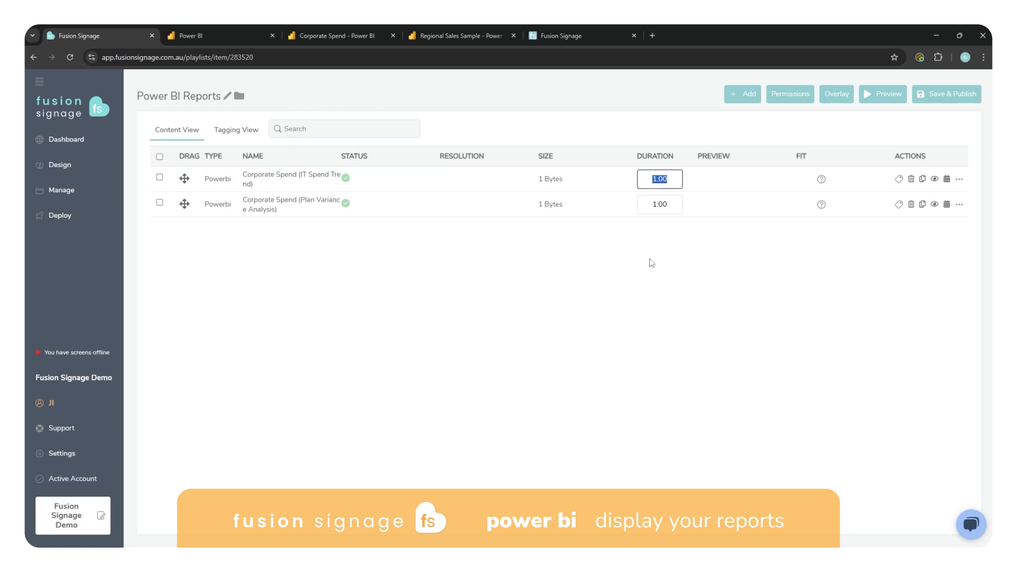
mouse_move(678, 257)
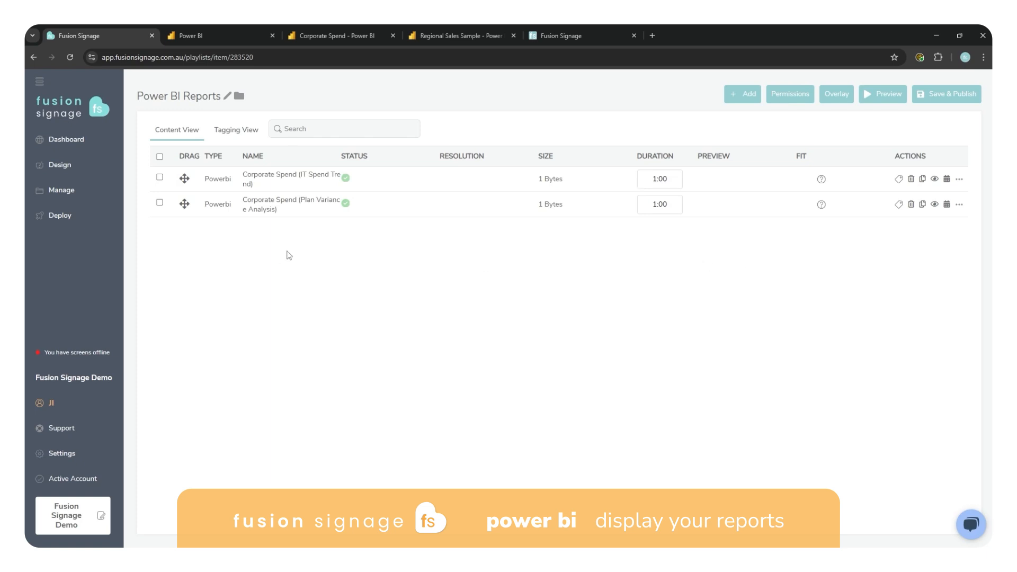
mouse_move(262, 177)
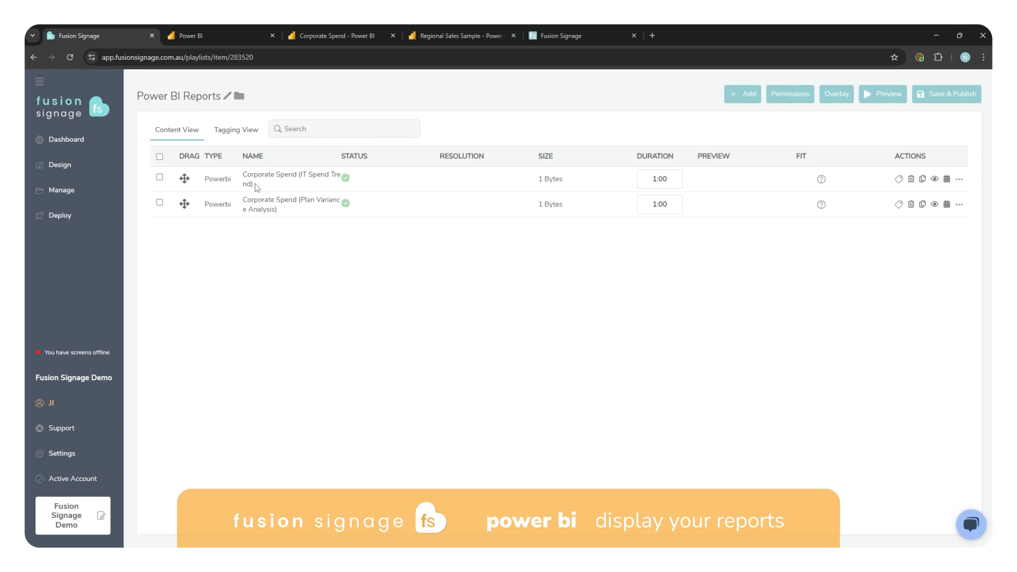
mouse_move(264, 189)
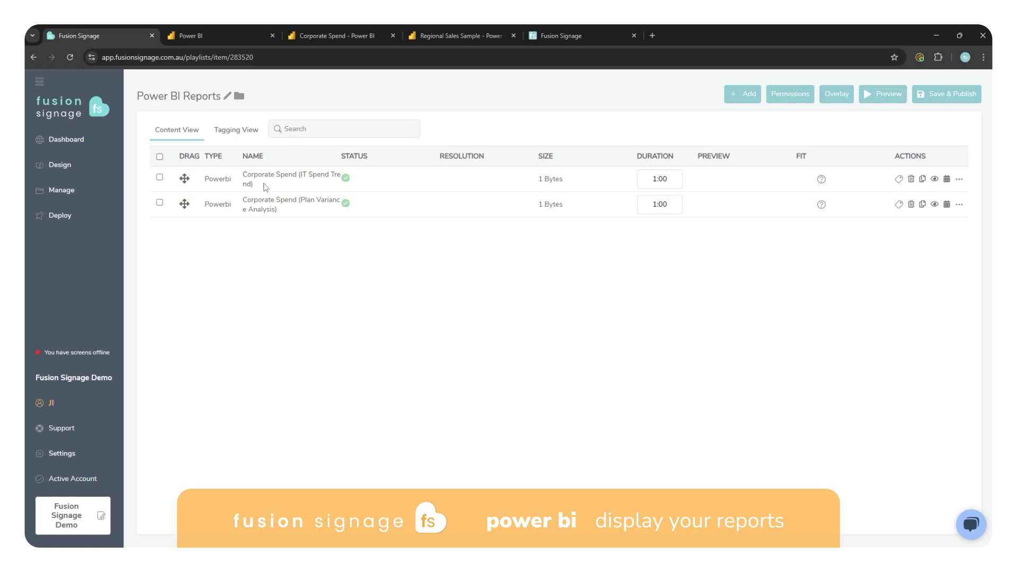
mouse_move(539, 268)
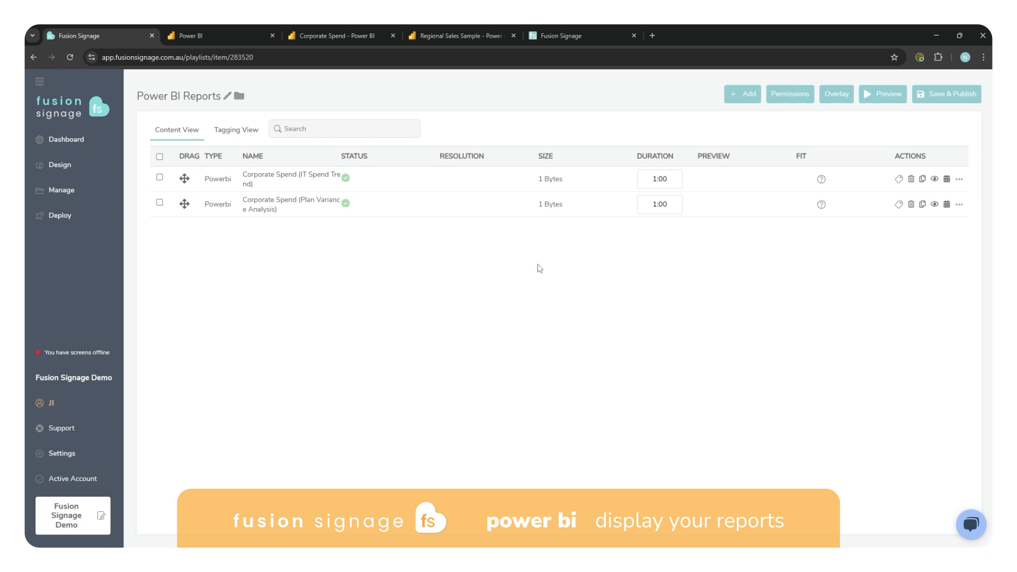
mouse_move(458, 297)
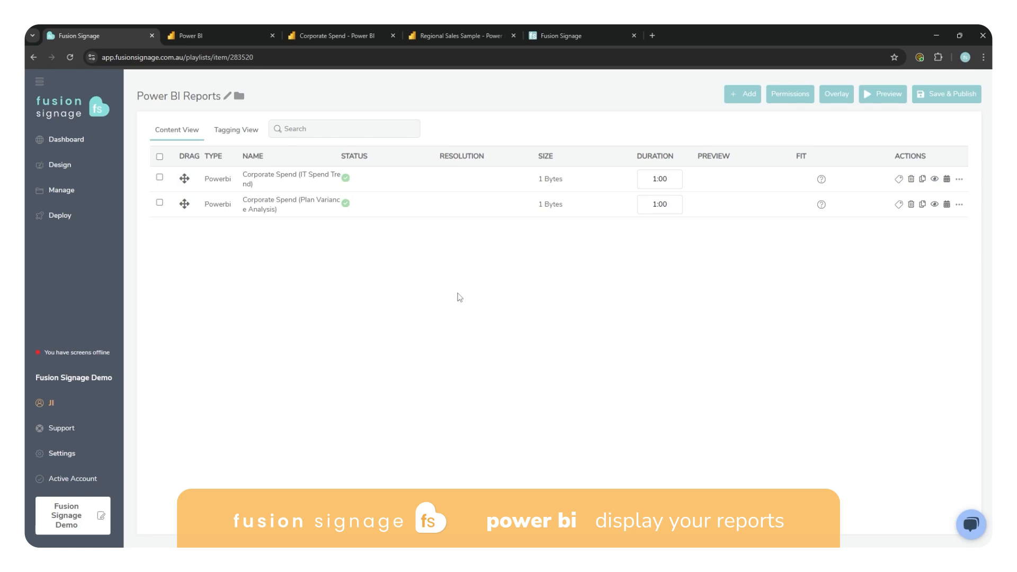
mouse_move(883, 94)
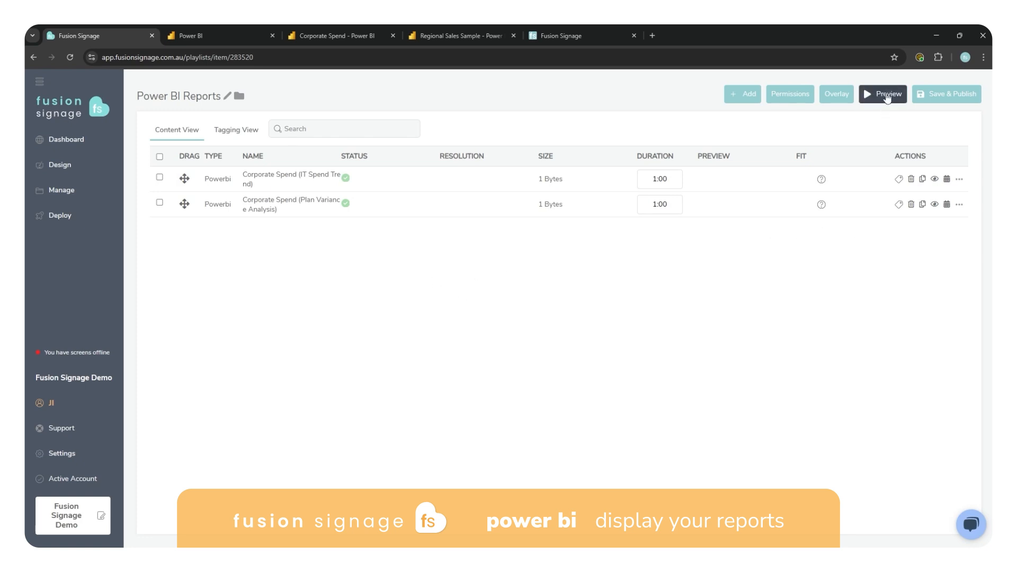
mouse_move(604, 202)
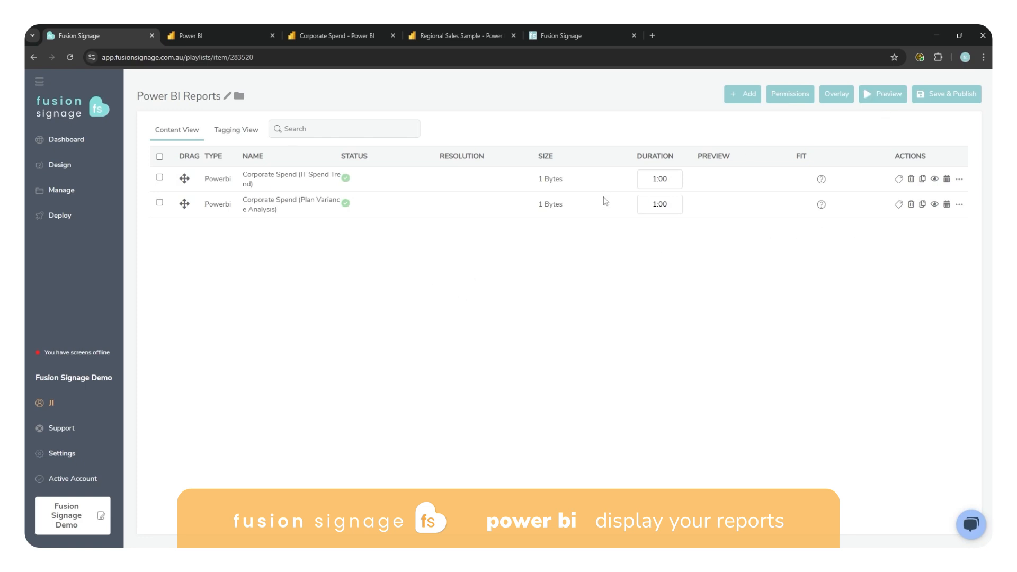
mouse_move(597, 489)
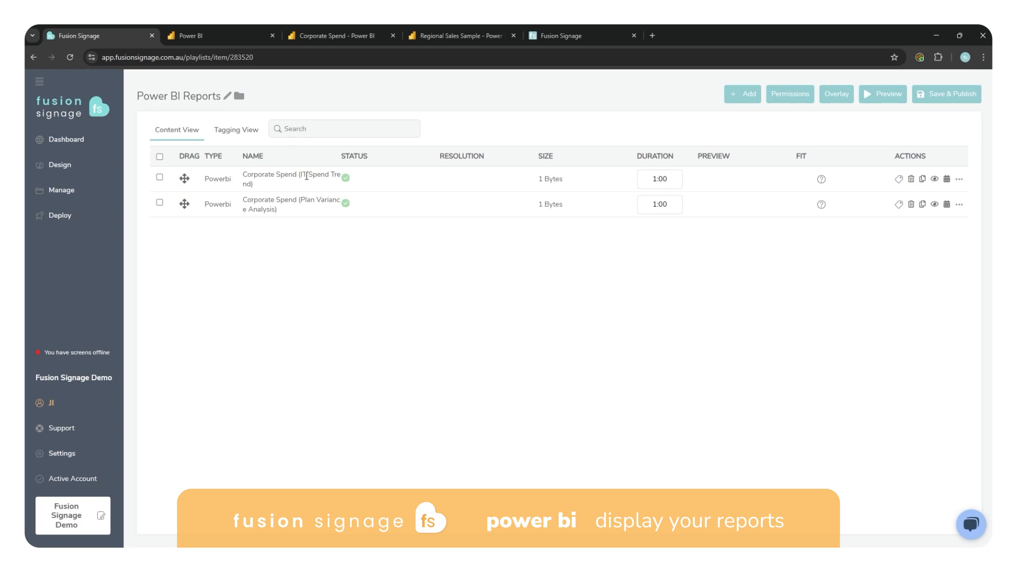
Step: Save and publish the playlist, assigning it to the Power BI Test screen
left_click(946, 94)
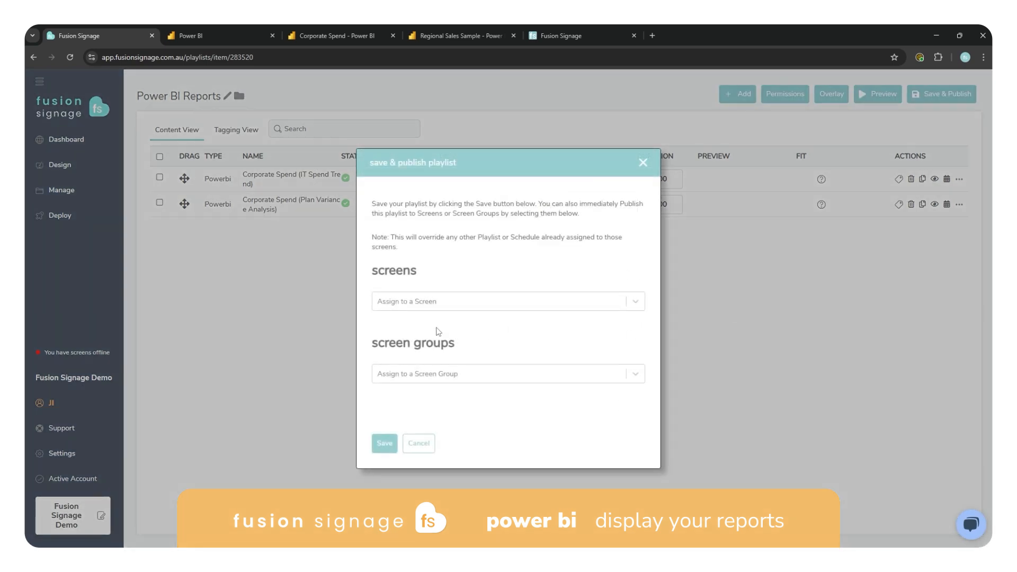
left_click(506, 301)
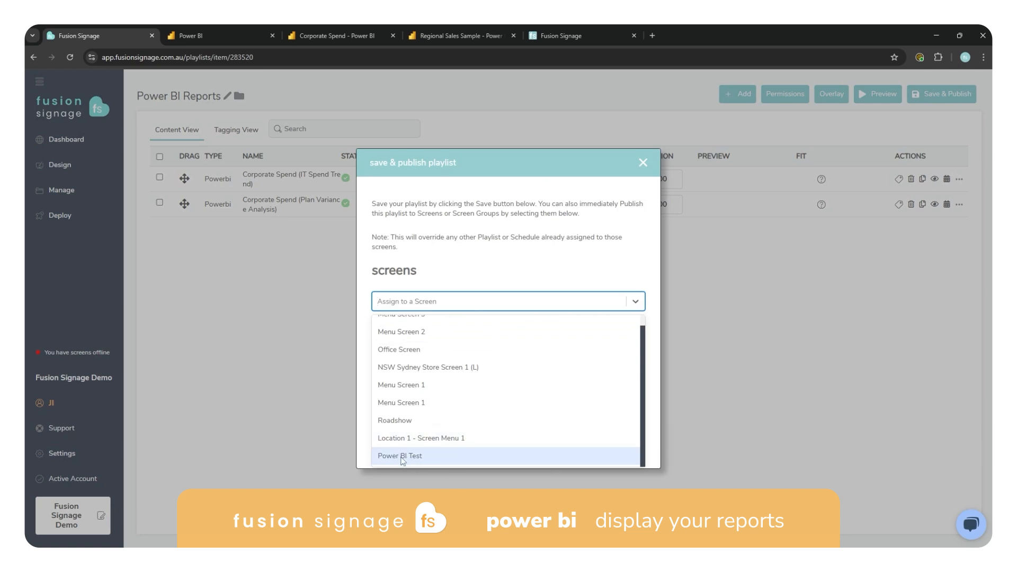
left_click(399, 456)
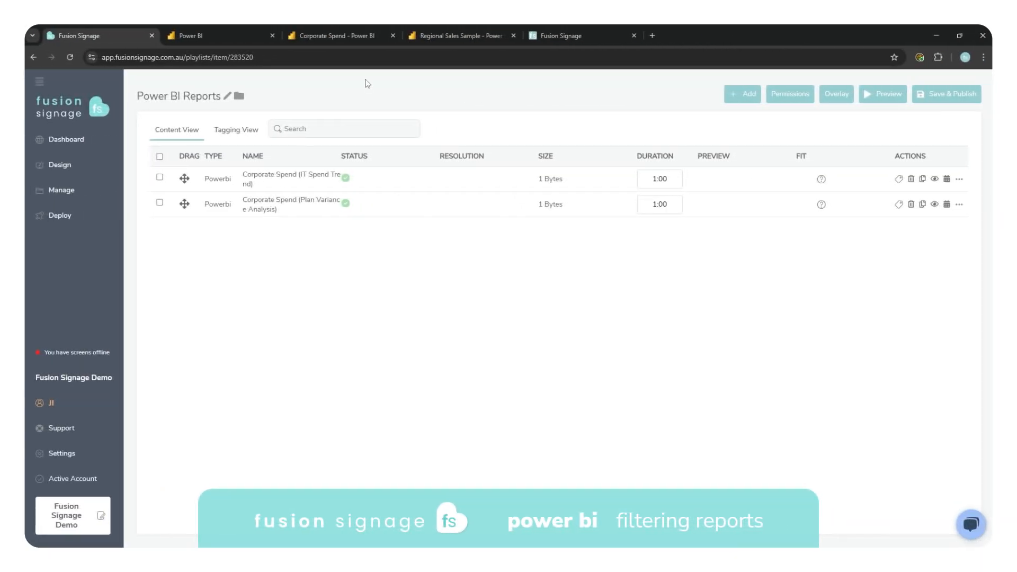
mouse_move(376, 162)
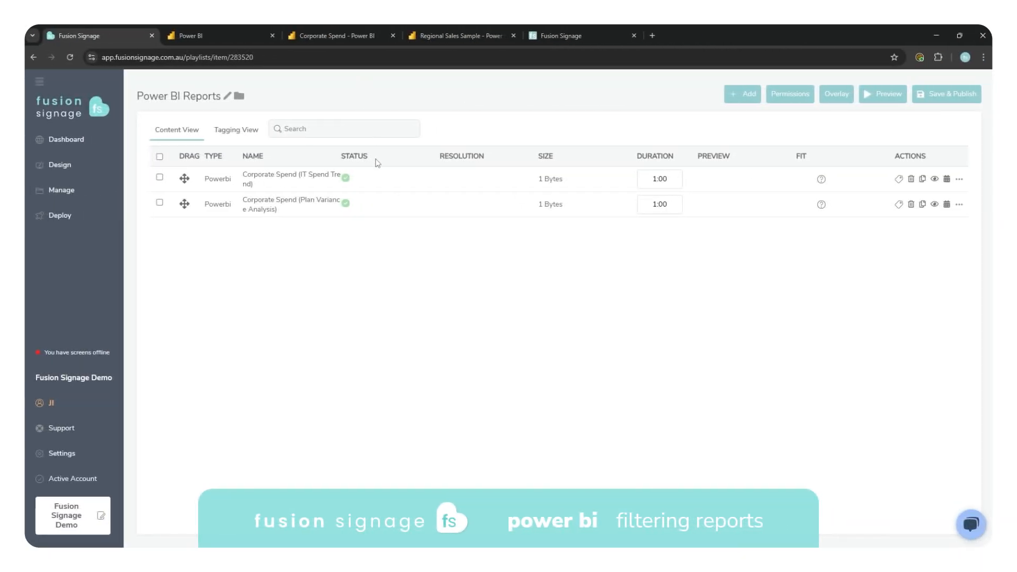
mouse_move(423, 368)
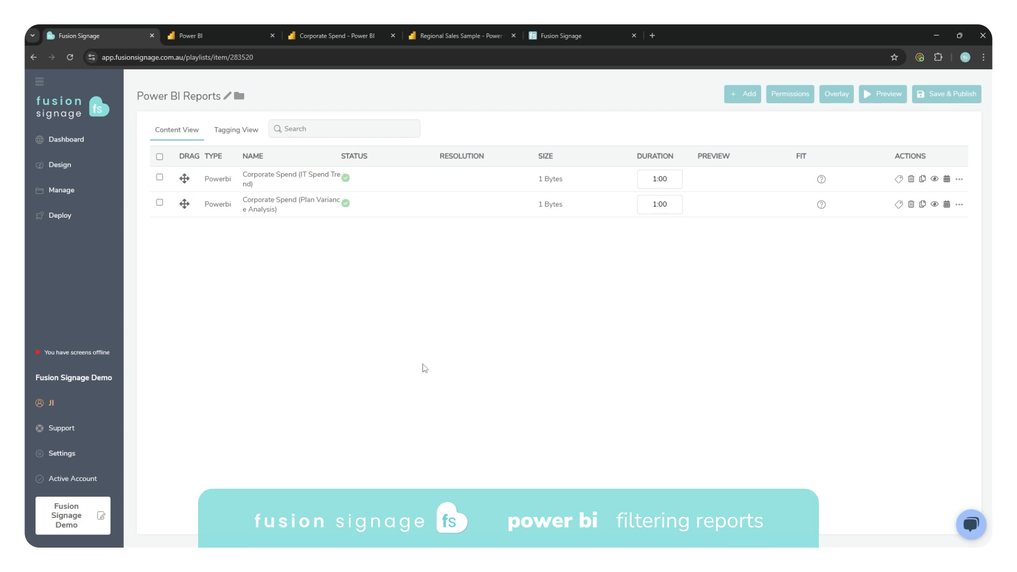
mouse_move(243, 174)
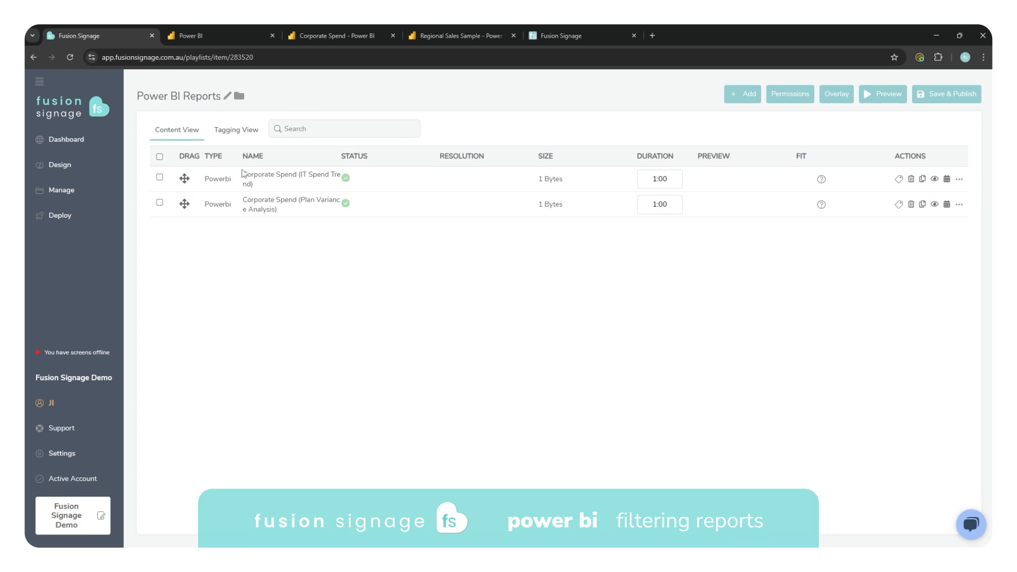
Step: From Deploy, open the Power BI Test screen's details and its Configure Screen settings
left_click(59, 215)
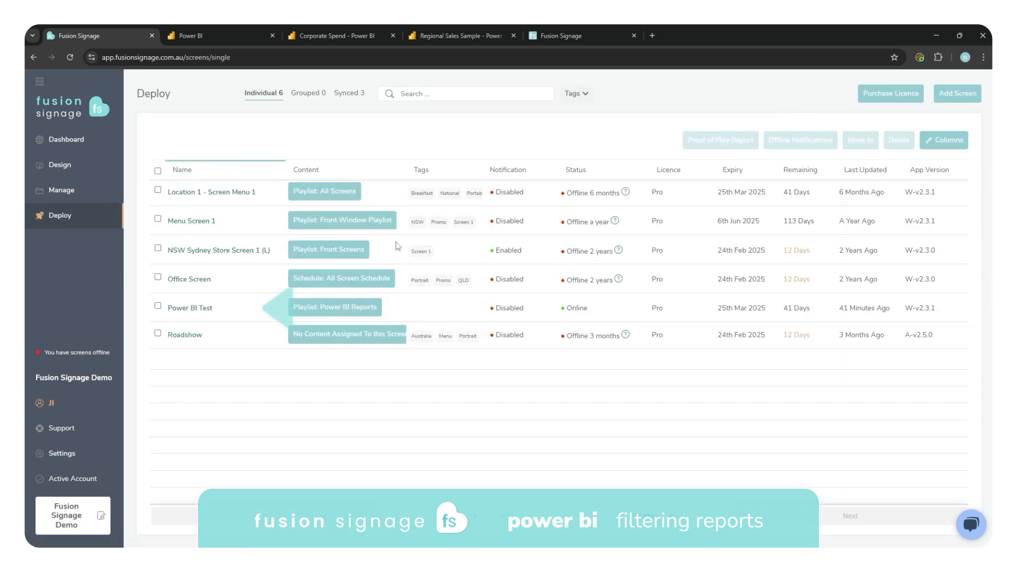
left_click(190, 307)
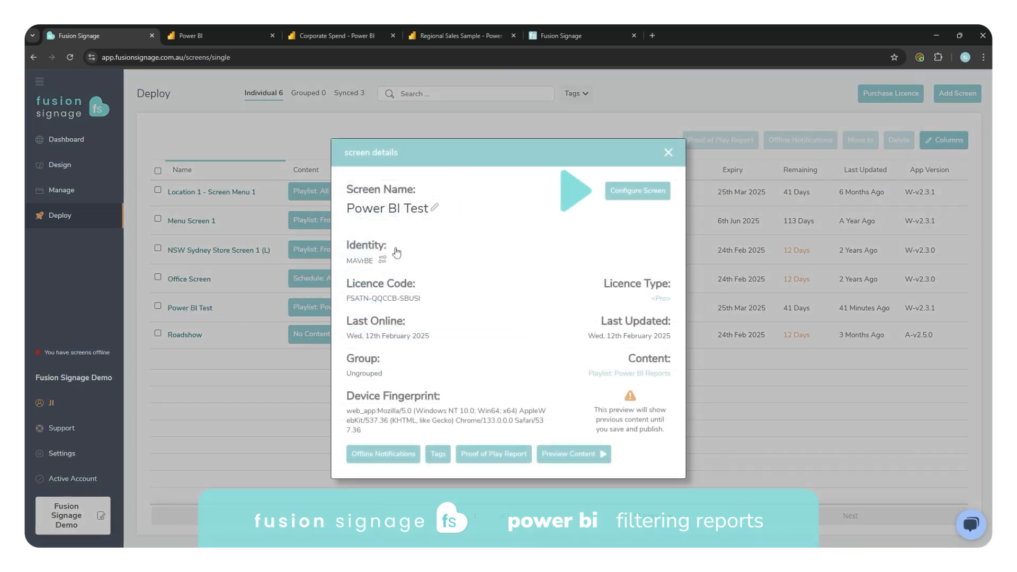
left_click(637, 190)
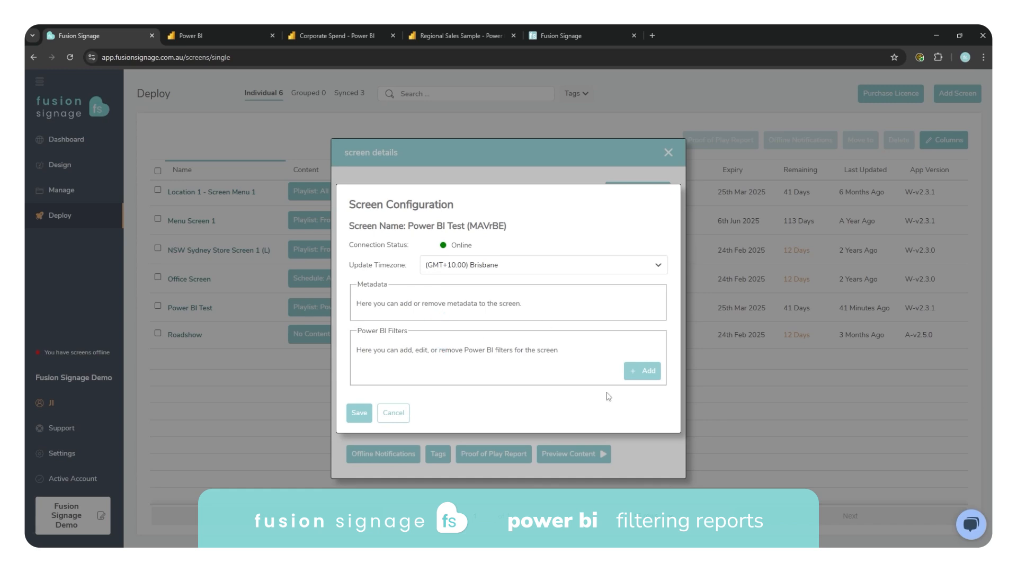
mouse_move(851, 409)
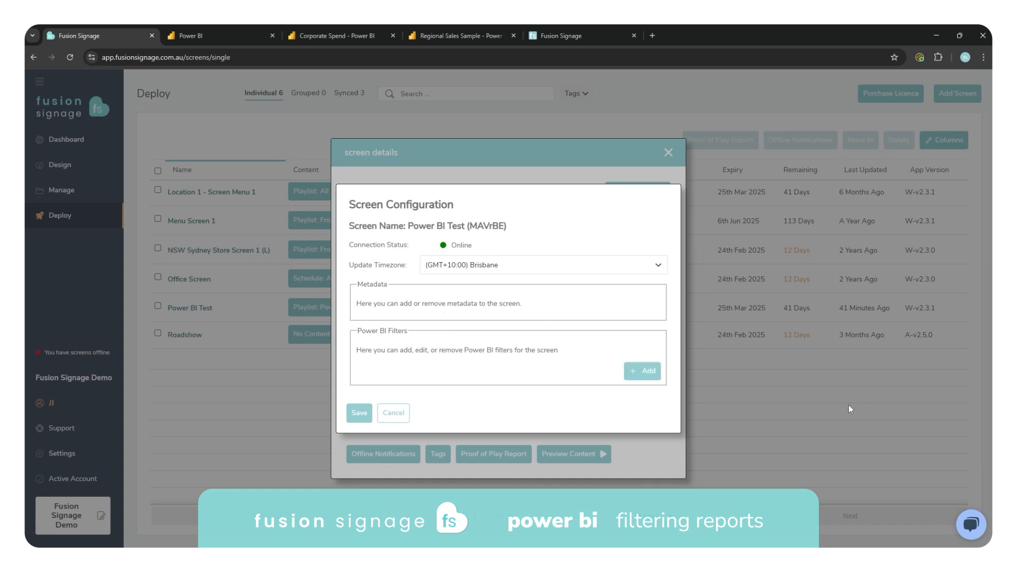
Step: Add a basic Power BI filter on Corporate Spend (Plan Variance Analysis) with operator All
left_click(642, 371)
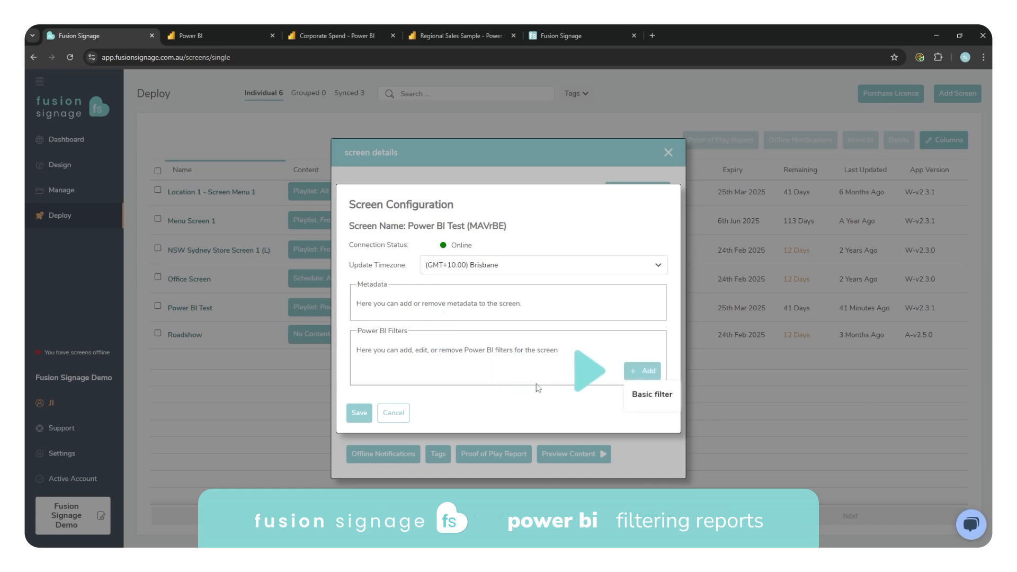
left_click(652, 394)
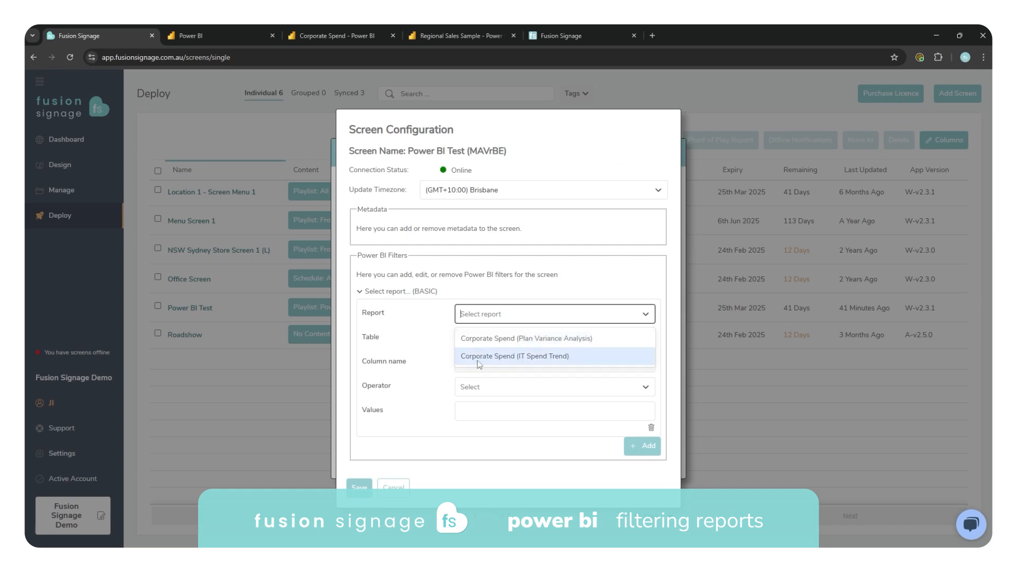
mouse_move(470, 343)
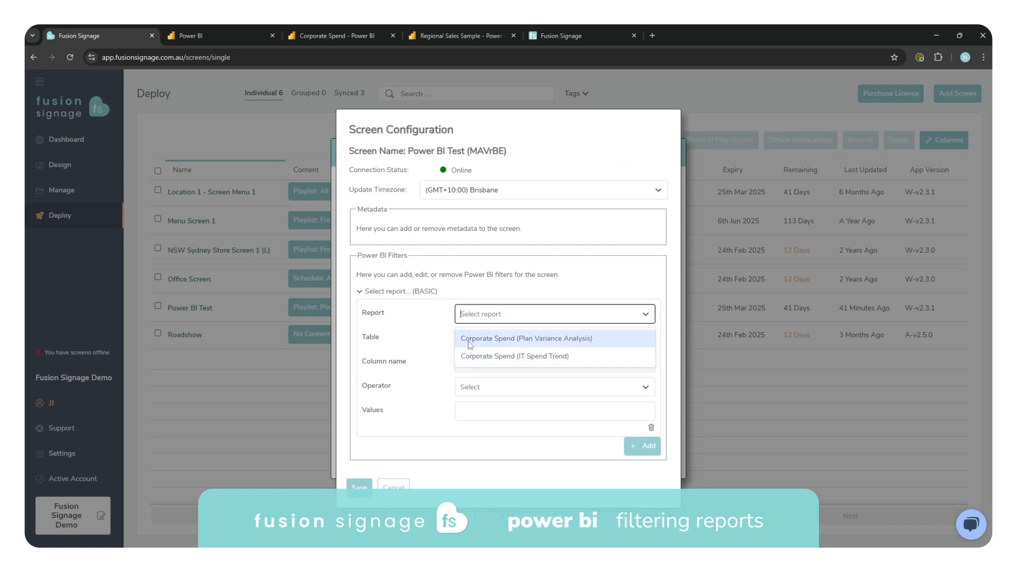
left_click(527, 338)
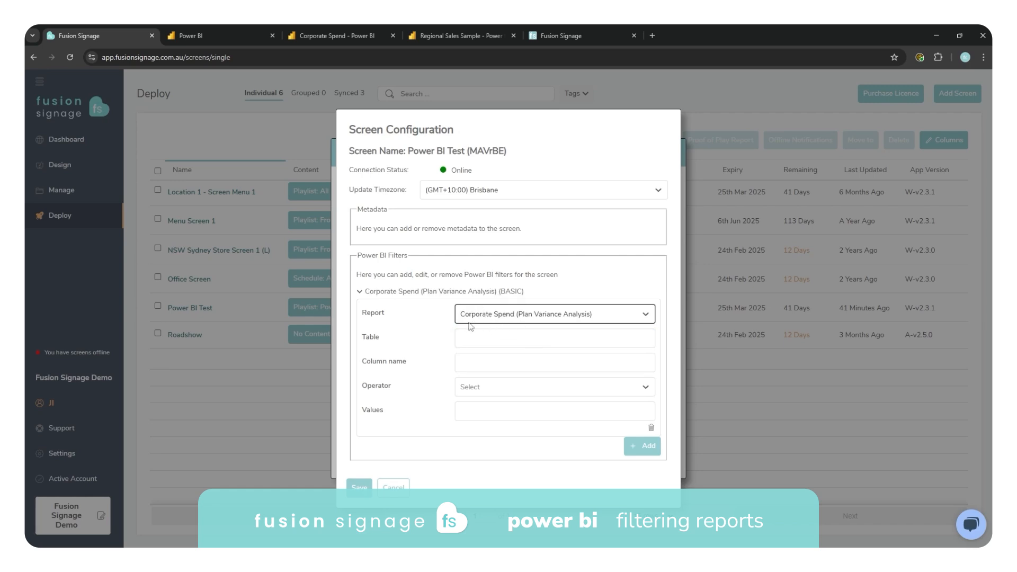
mouse_move(416, 345)
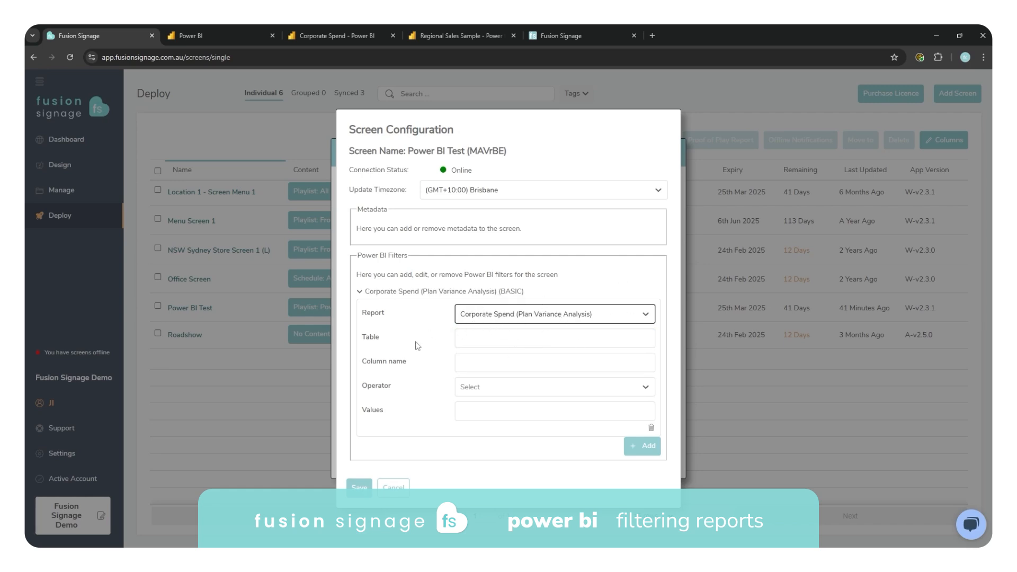
left_click(554, 338)
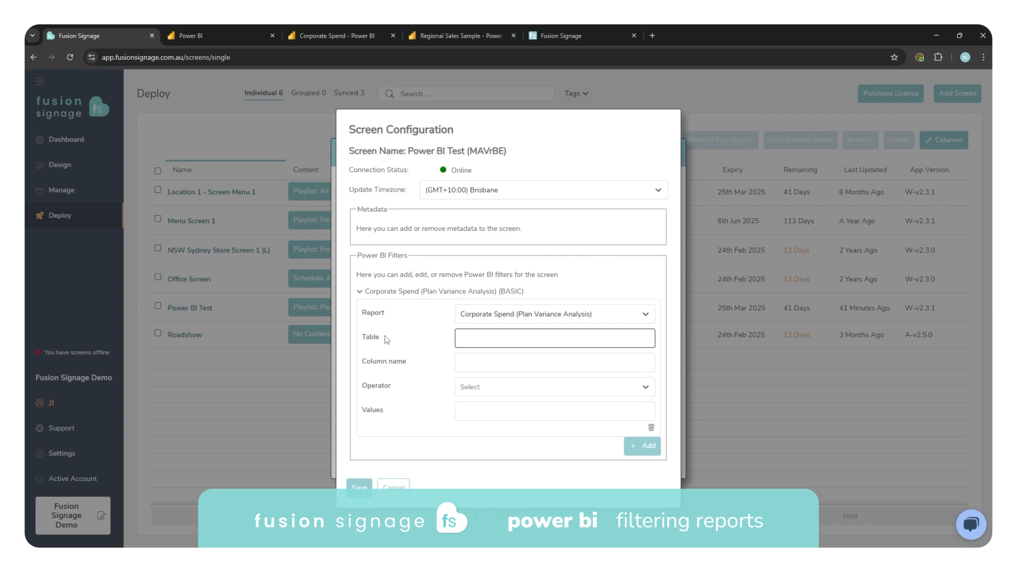
left_click(553, 387)
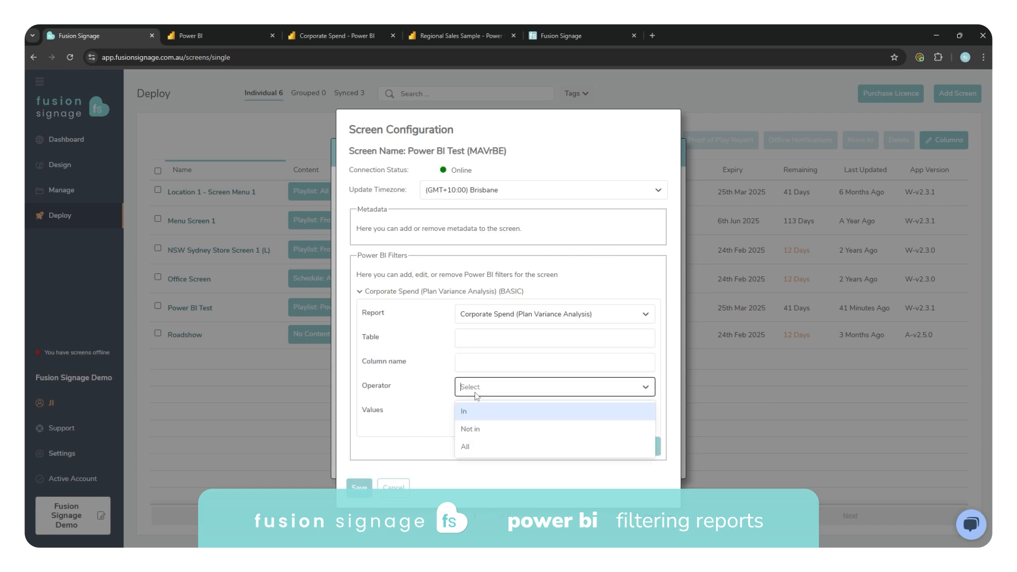
mouse_move(488, 451)
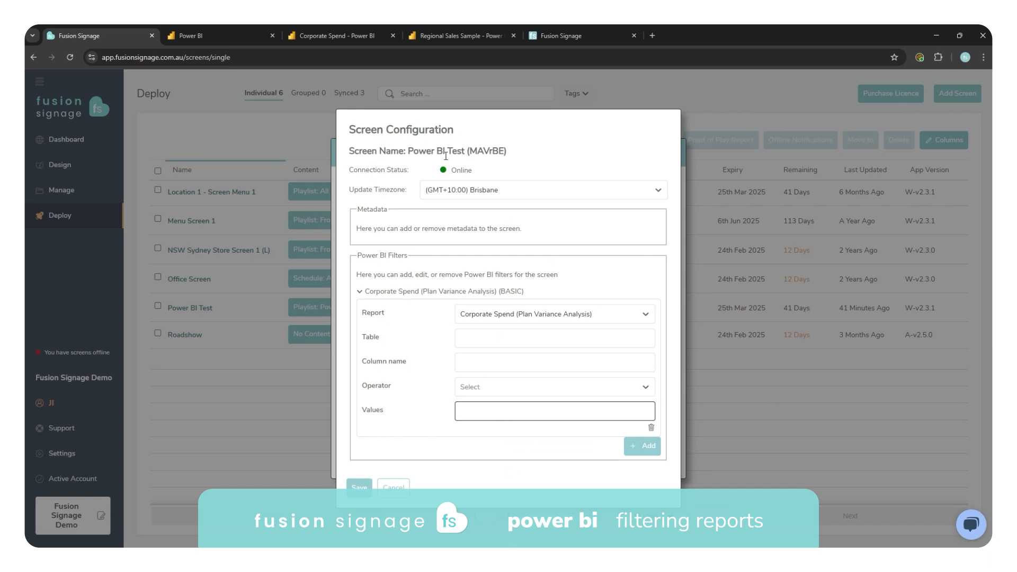
left_click(555, 411)
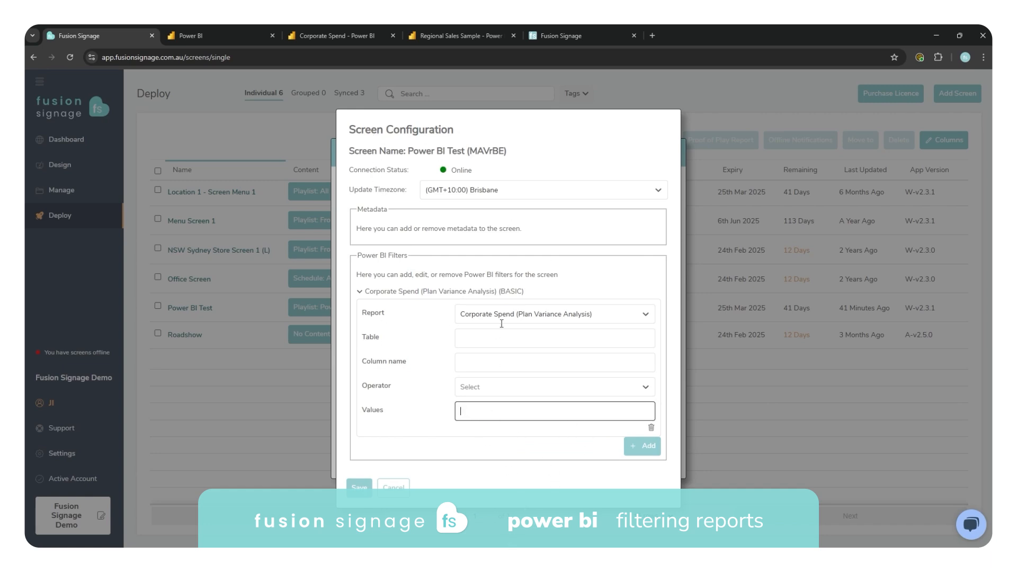
left_click(553, 387)
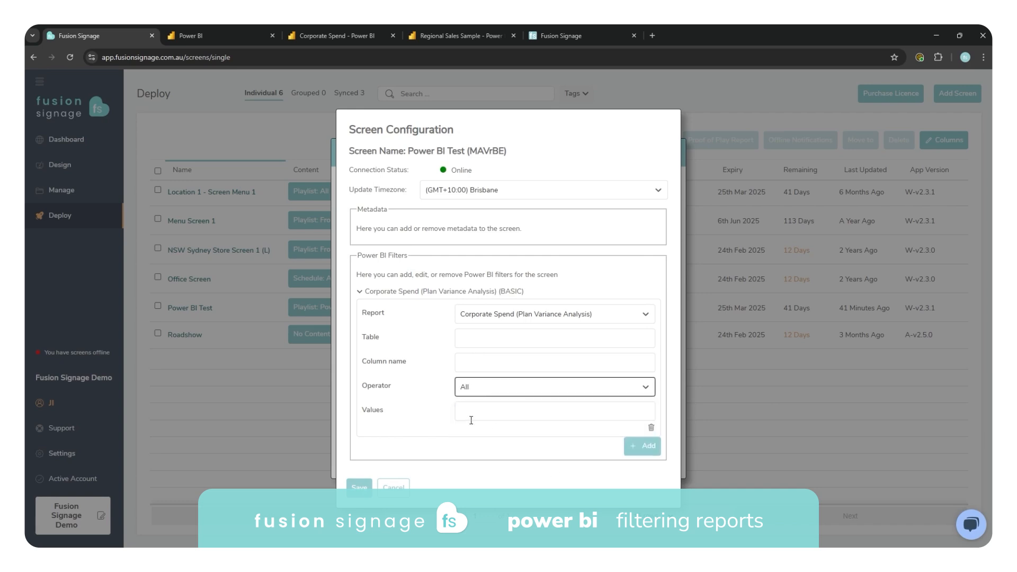
left_click(553, 411)
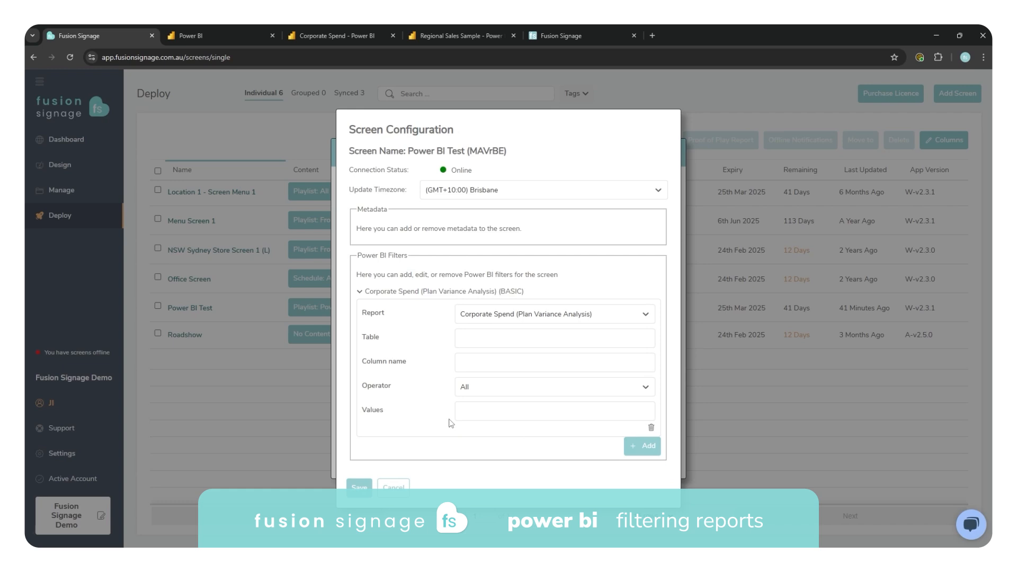
mouse_move(586, 390)
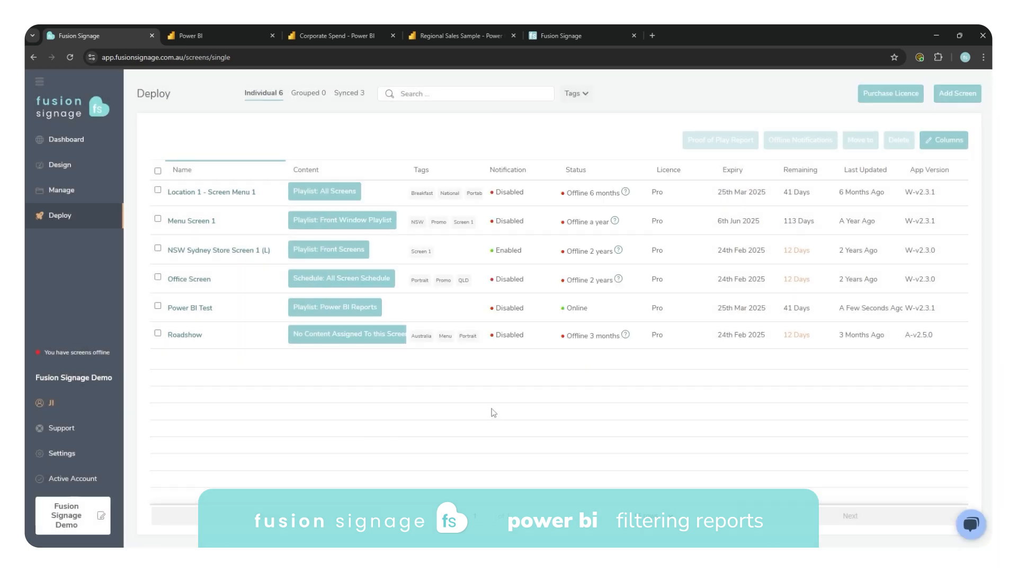
mouse_move(165, 268)
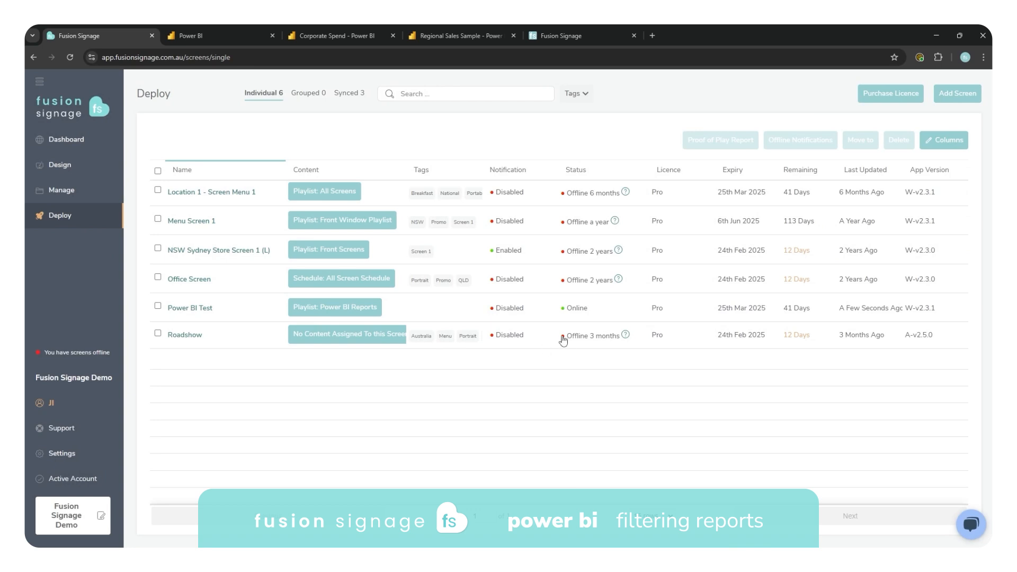
mouse_move(70, 478)
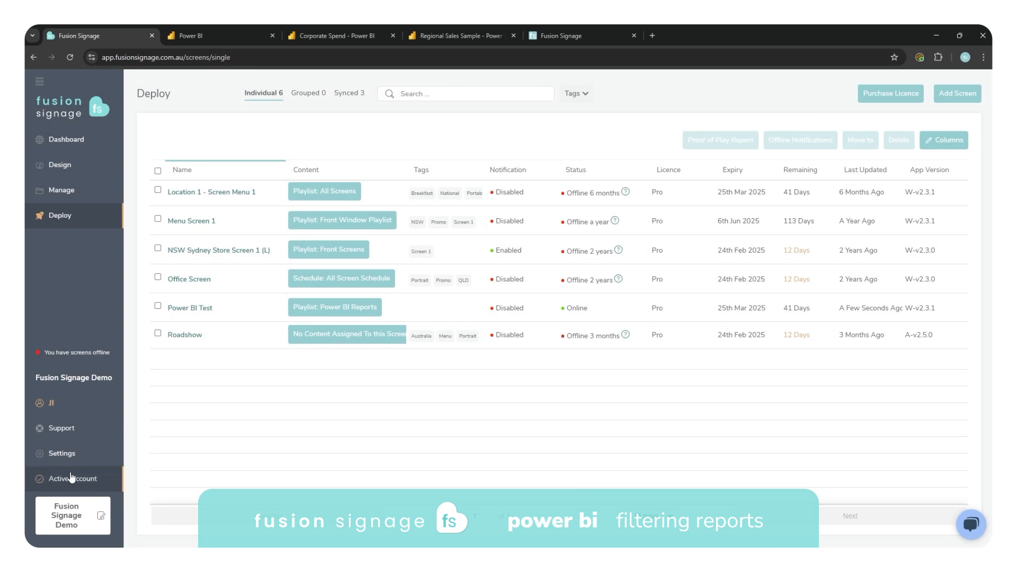
Step: Return to the integration settings where Power BI is listed as connected
left_click(62, 452)
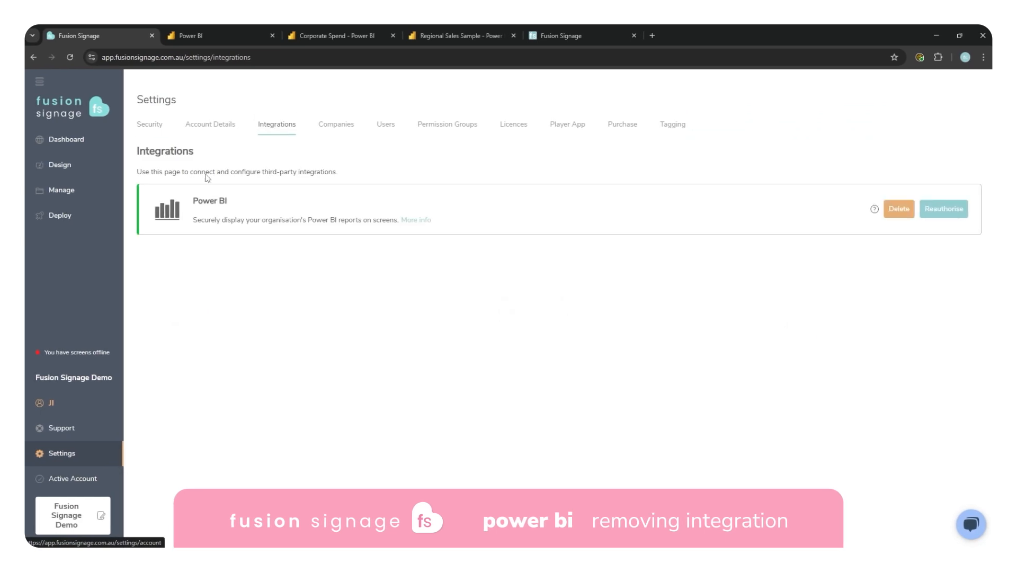